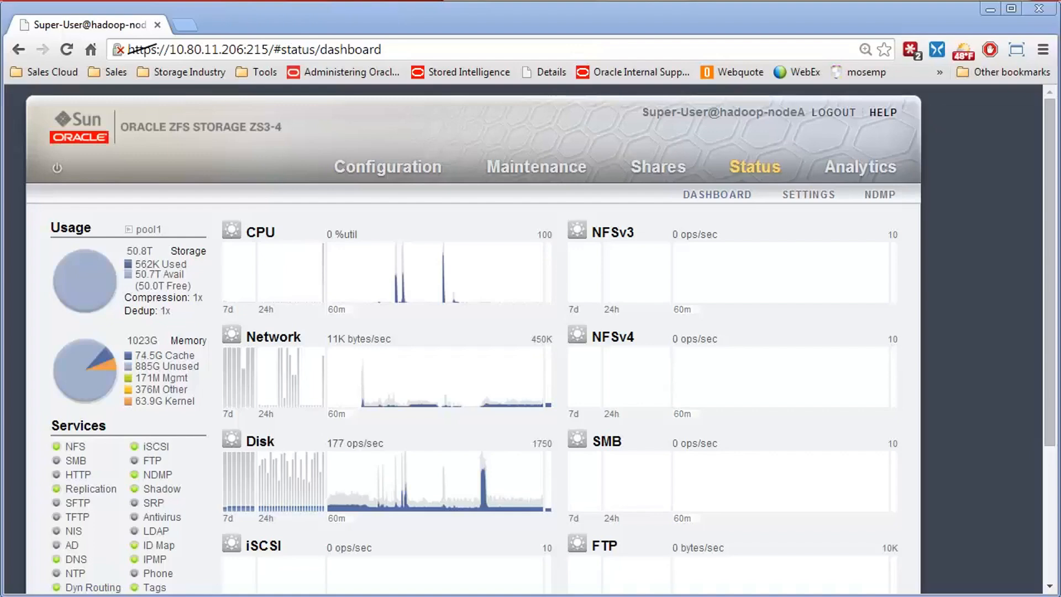
mouse_move(634, 404)
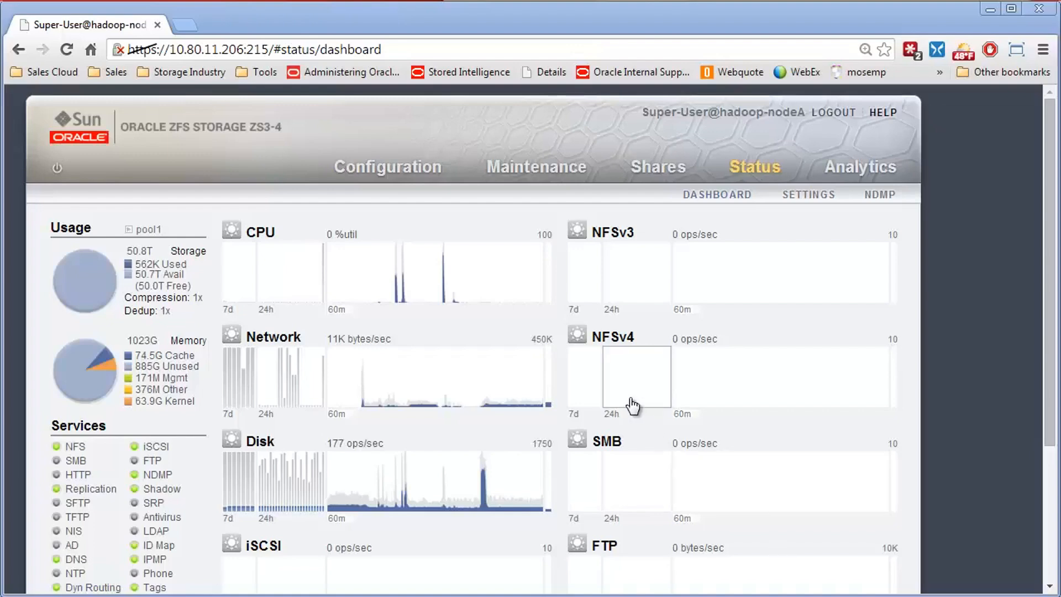
mouse_move(472, 233)
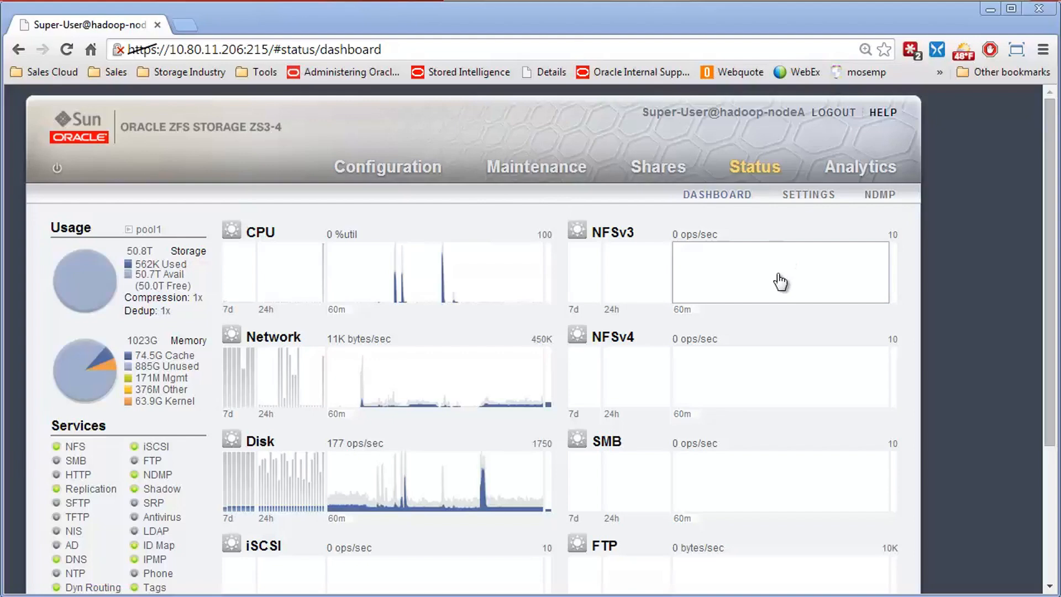
mouse_move(754, 343)
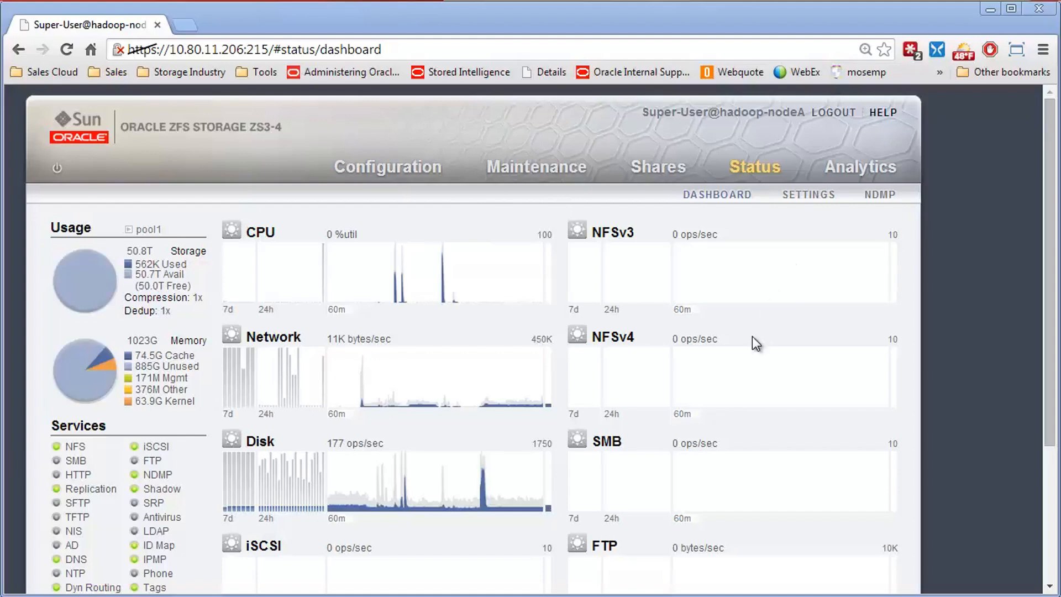
mouse_move(428, 185)
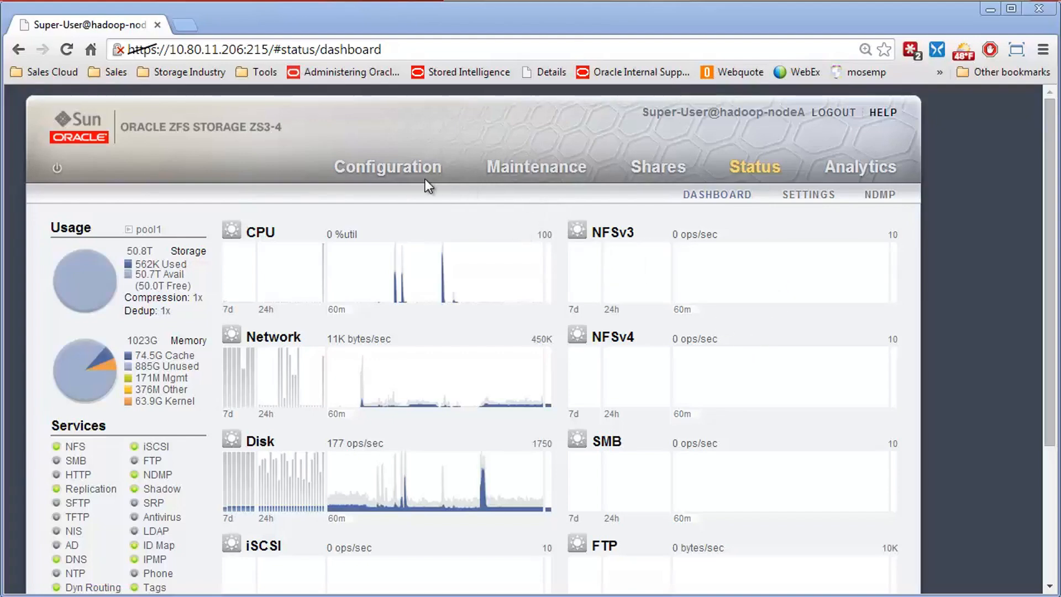
Check the attached disk shelves under Hardware, then return to pool1's storage configuration
click(387, 167)
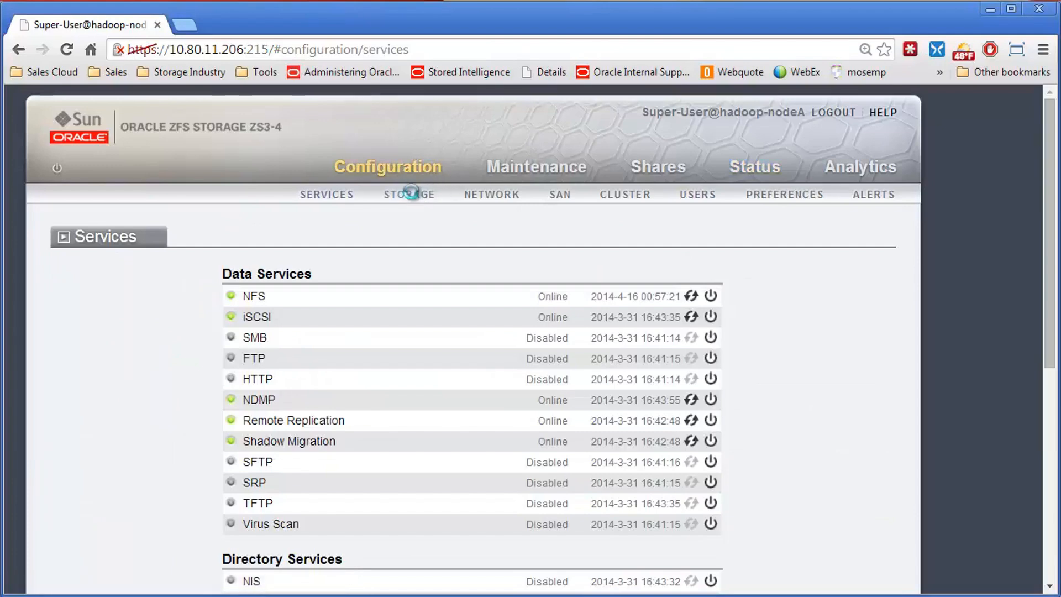
click(408, 195)
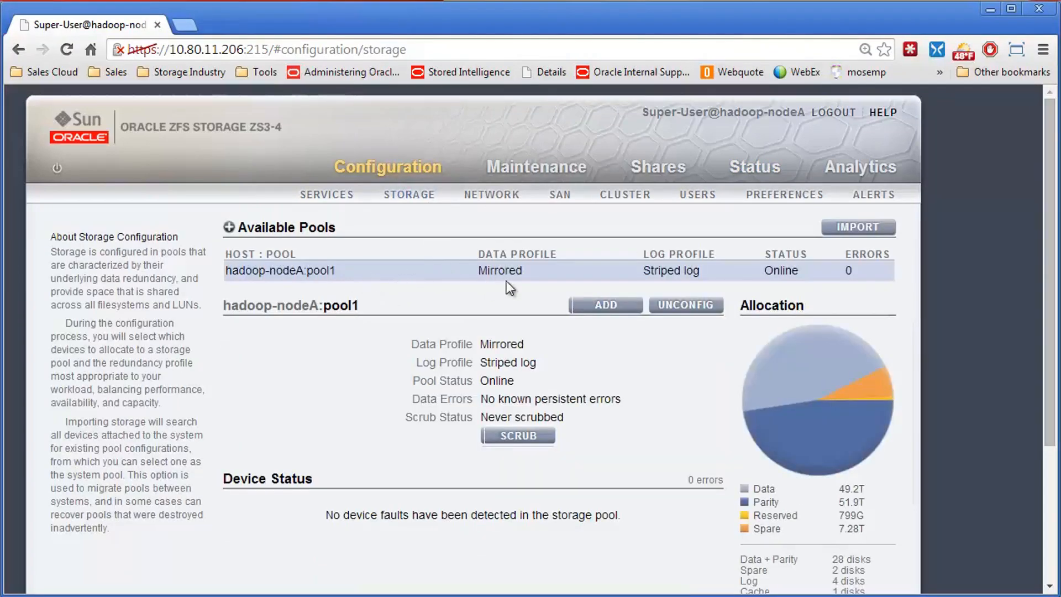
mouse_move(536, 167)
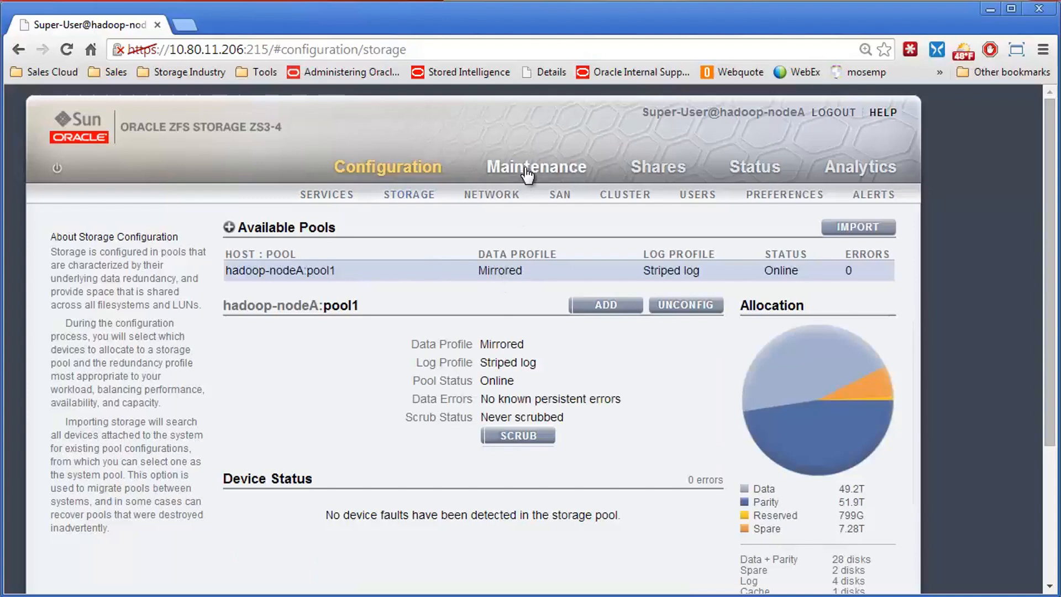
click(536, 167)
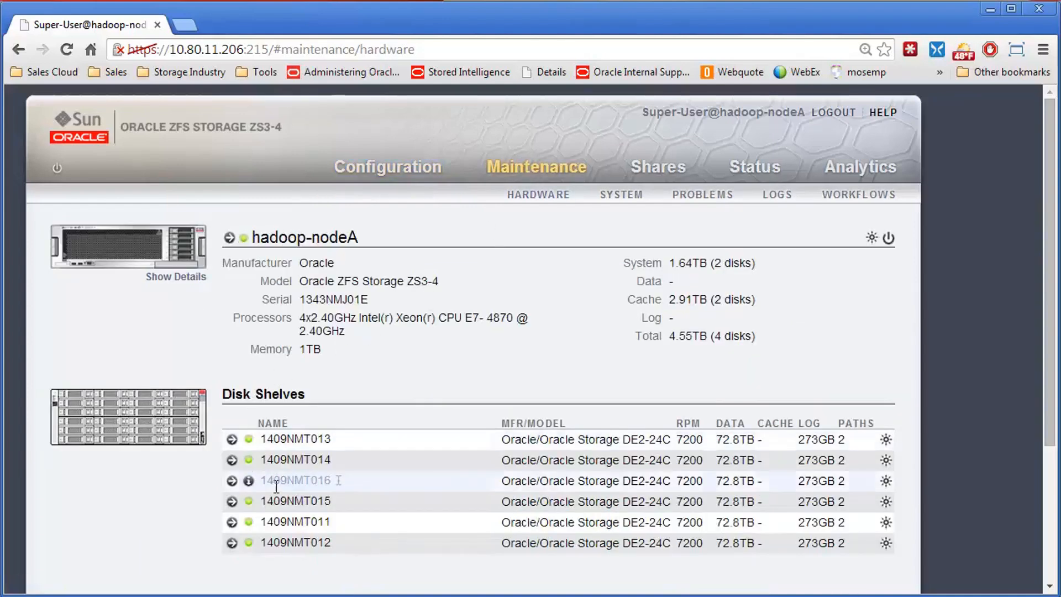
mouse_move(313, 246)
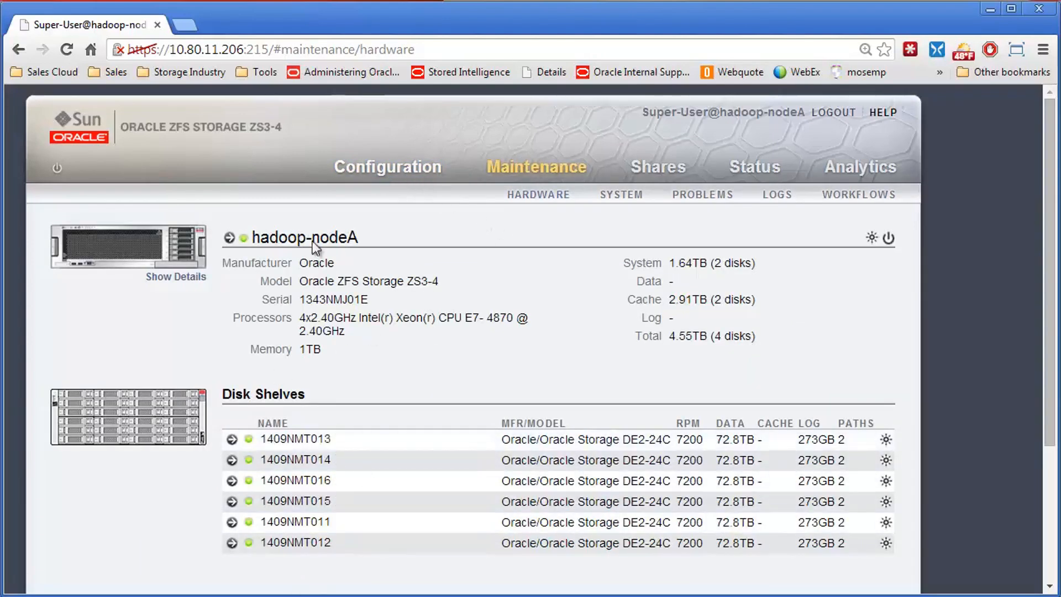
mouse_move(371, 183)
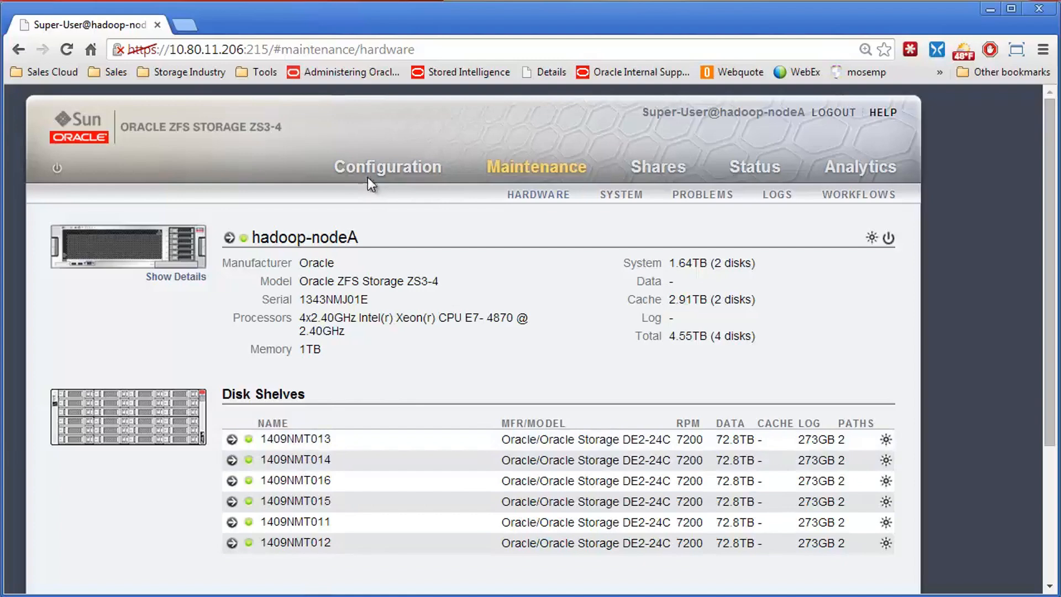
click(386, 167)
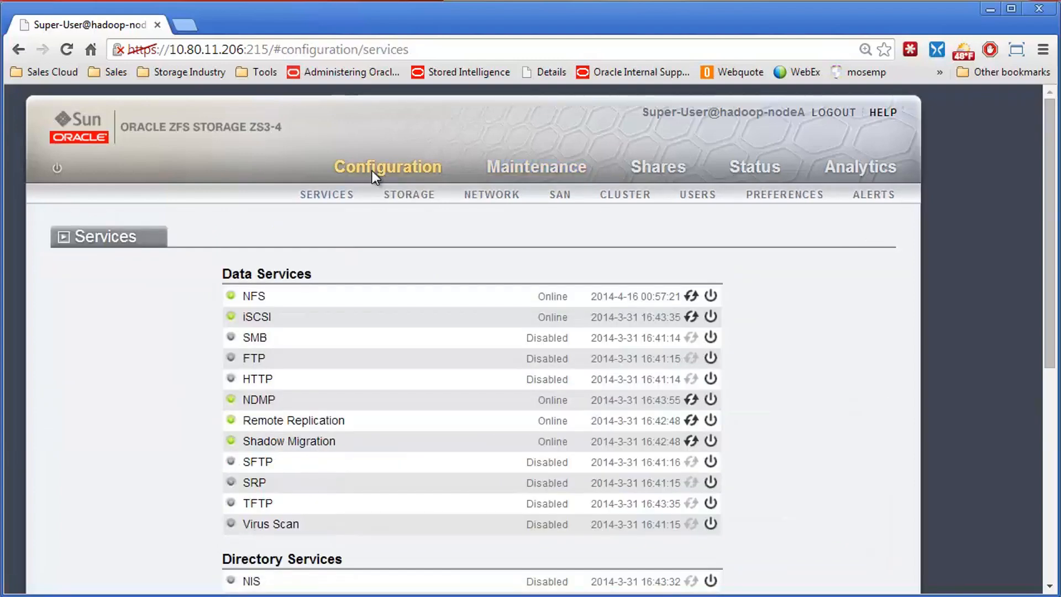
mouse_move(409, 200)
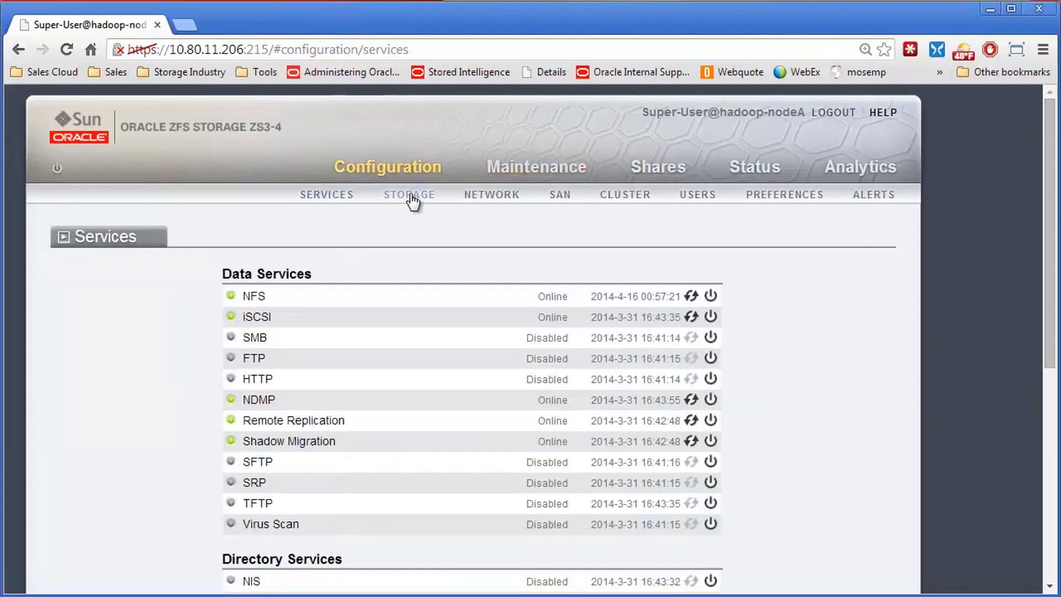
click(408, 195)
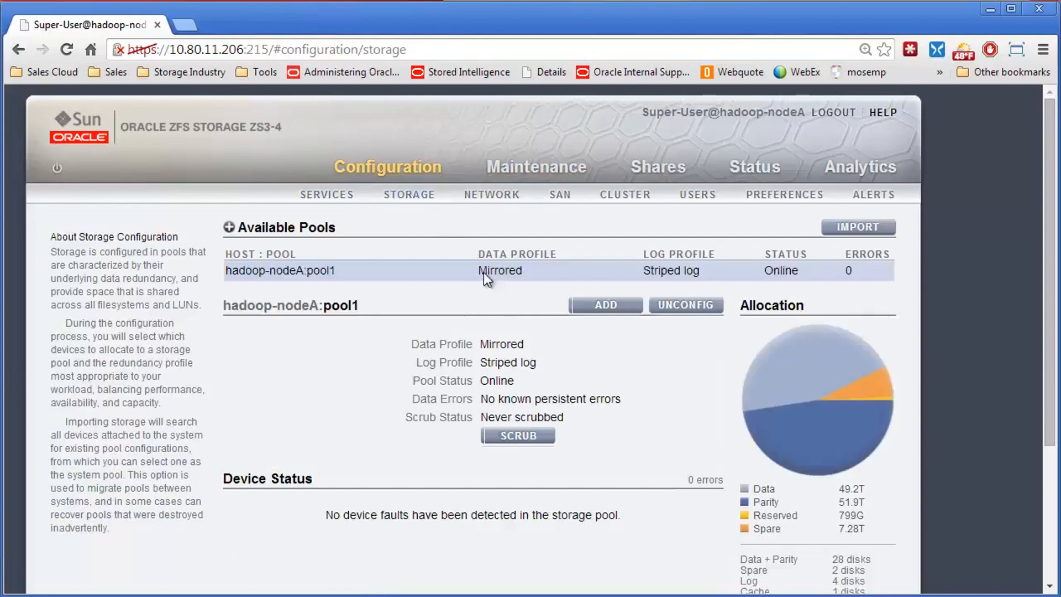
mouse_move(611, 283)
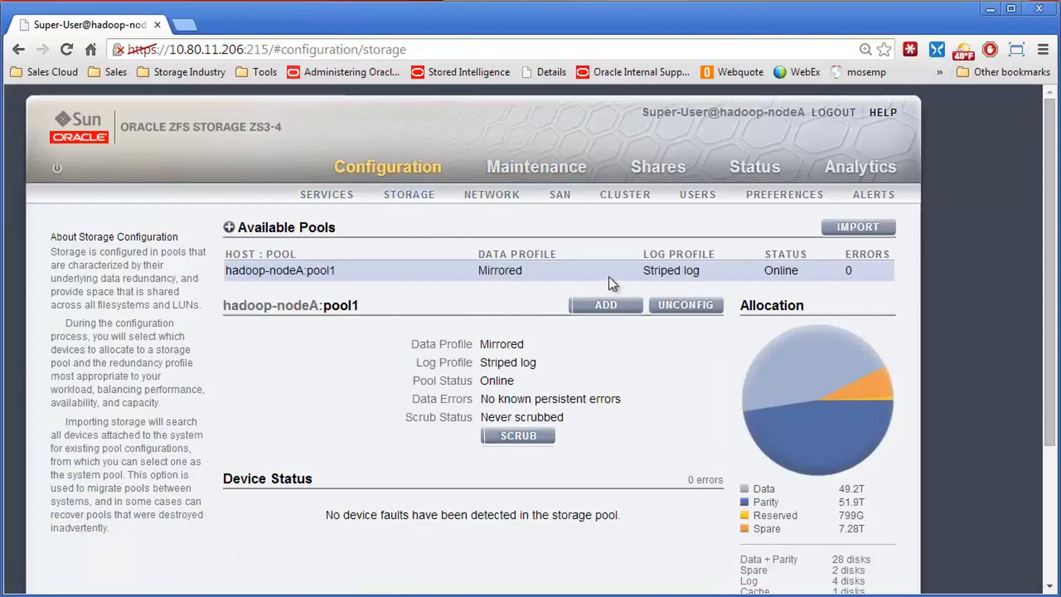
mouse_move(732, 277)
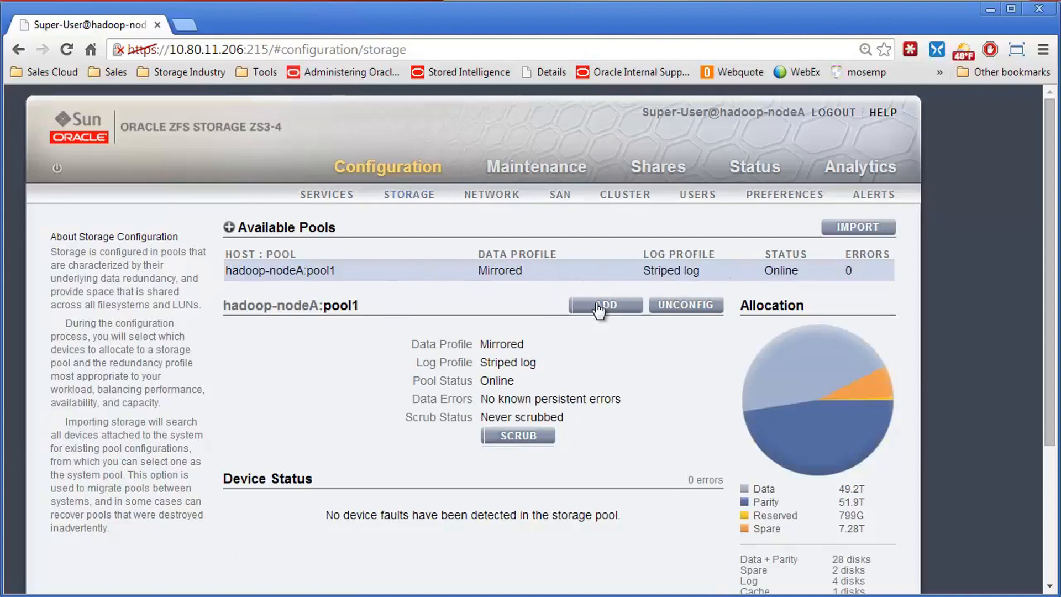
mouse_move(604, 304)
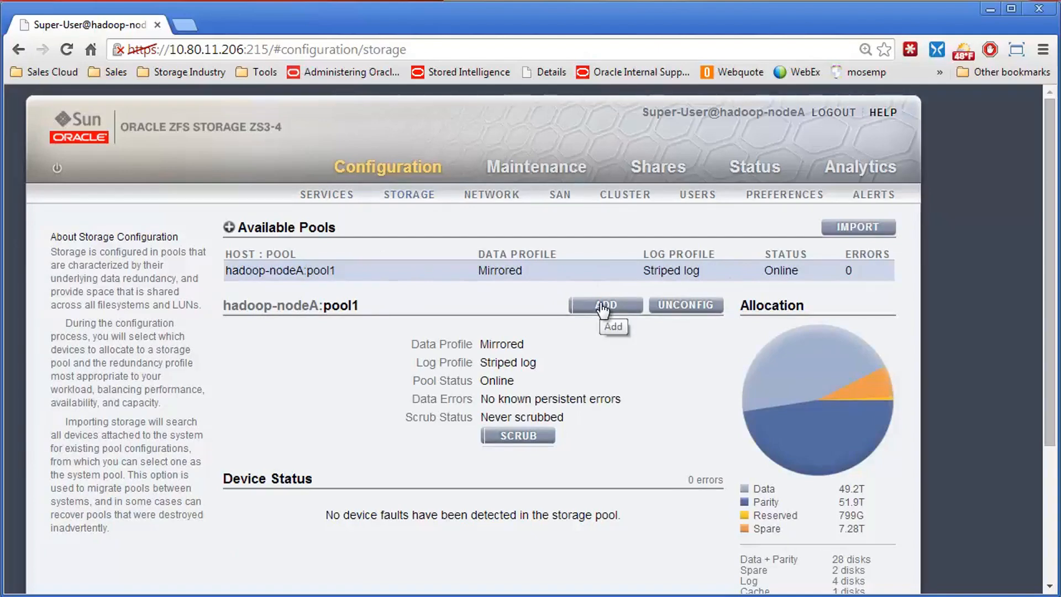
mouse_move(624, 318)
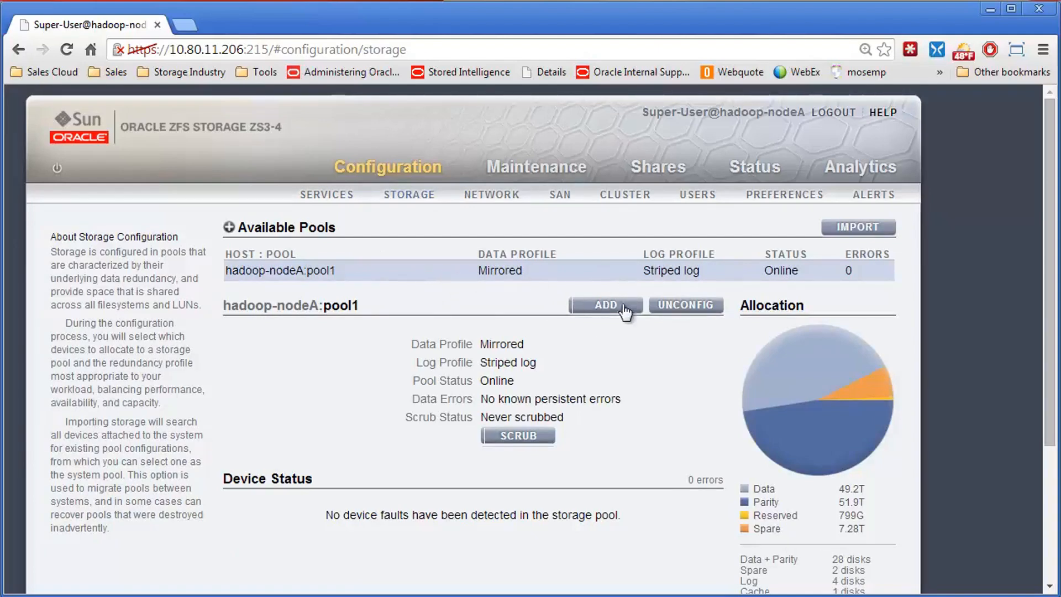
Start adding devices to pool1 and open the data-drive dropdown for shelf 1409NMT016
click(605, 304)
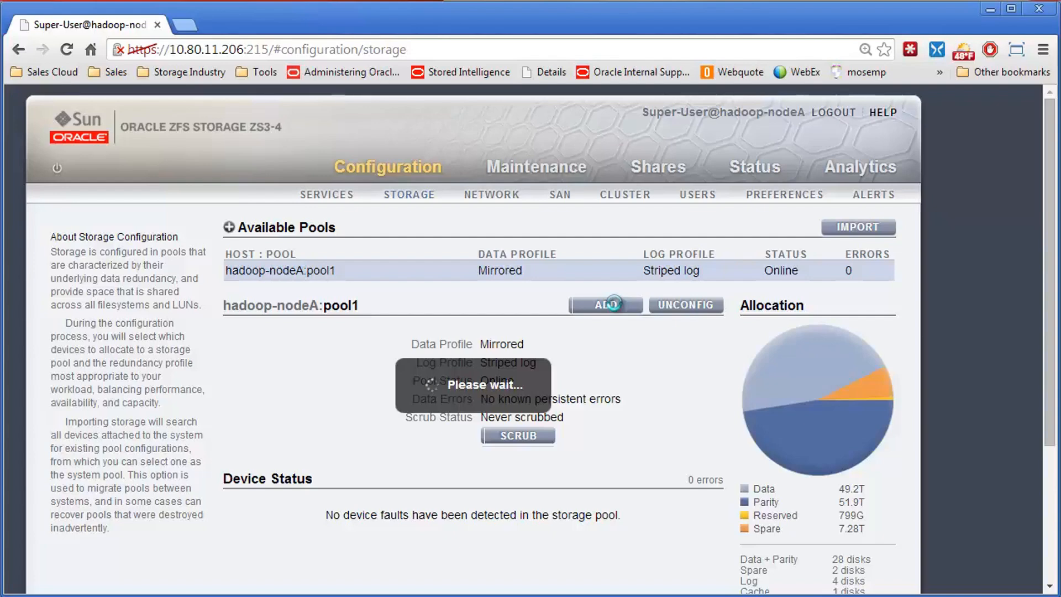
click(605, 305)
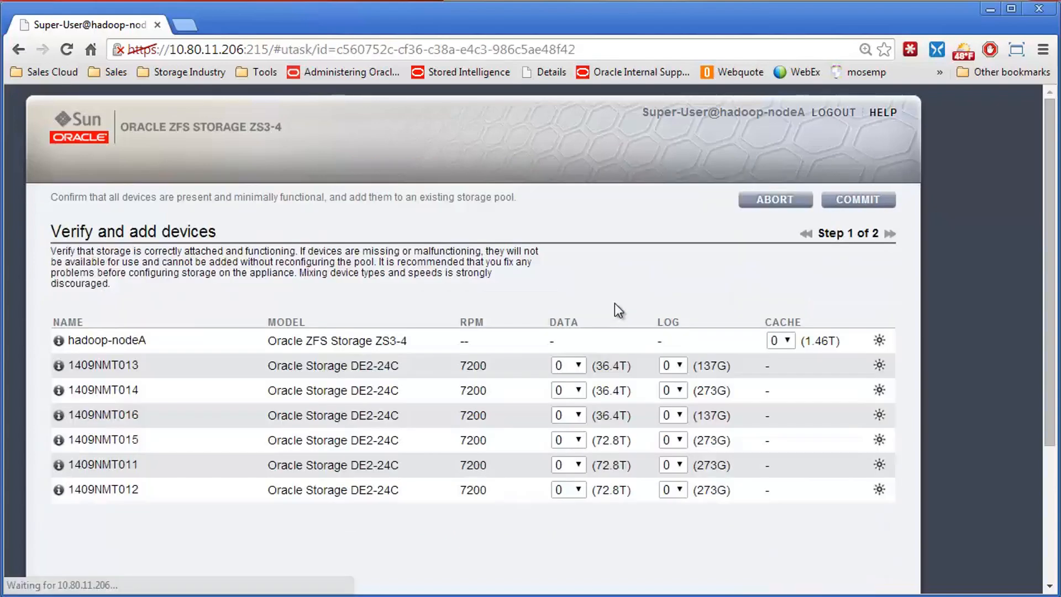
mouse_move(243, 347)
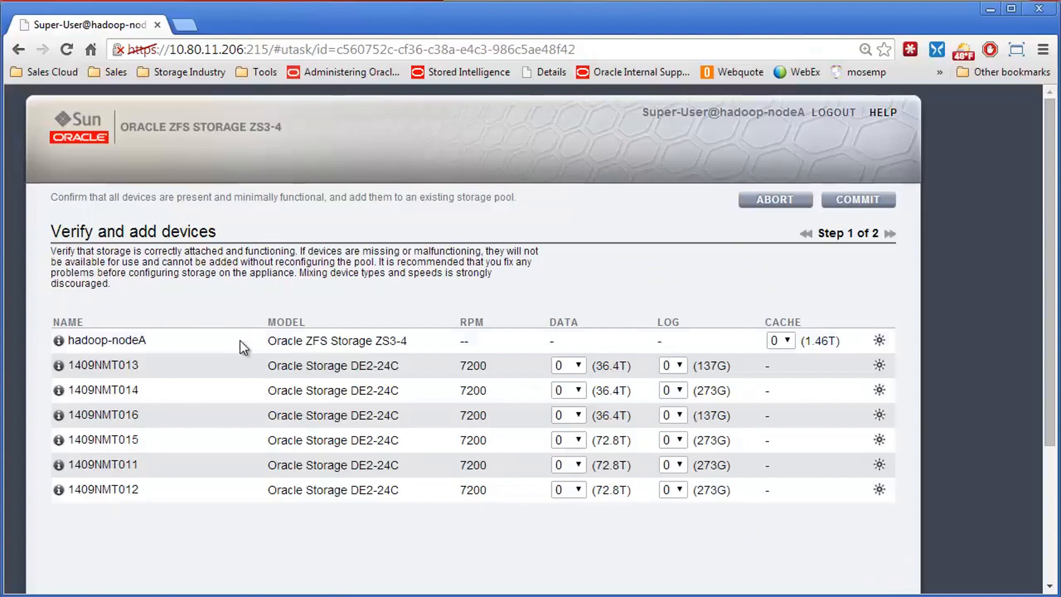
mouse_move(552, 410)
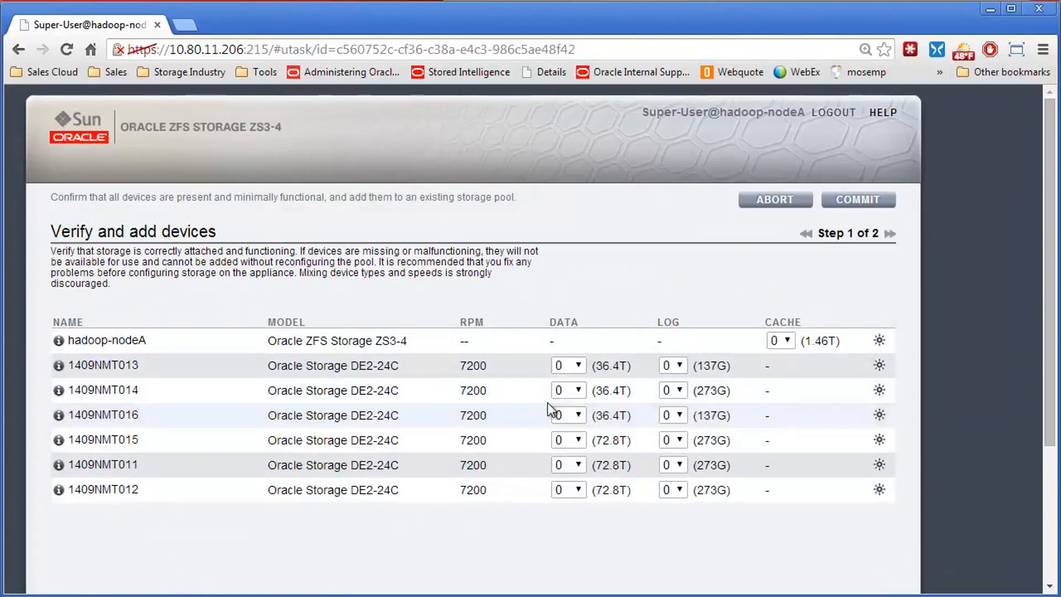
click(567, 365)
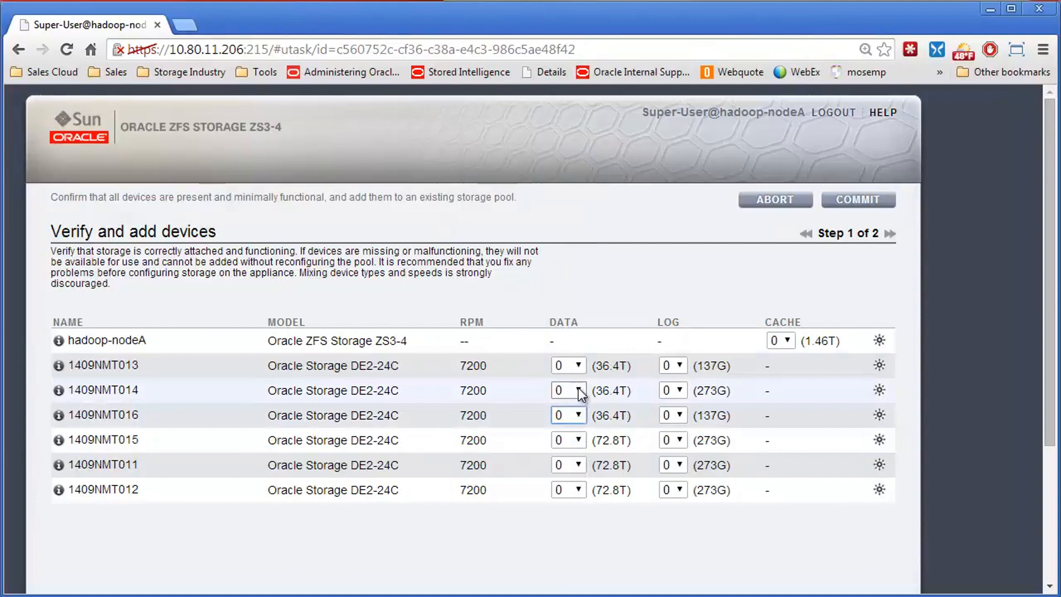
Allocate 10 data disks each from shelves 1409NMT015, 1409NMT011 and 1409NMT012
click(568, 365)
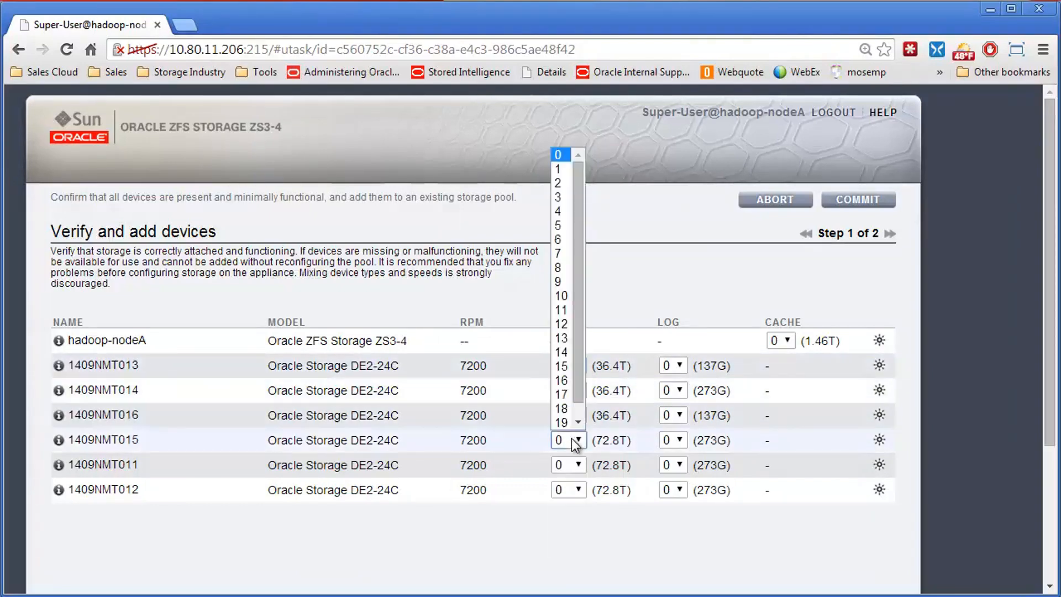
click(561, 296)
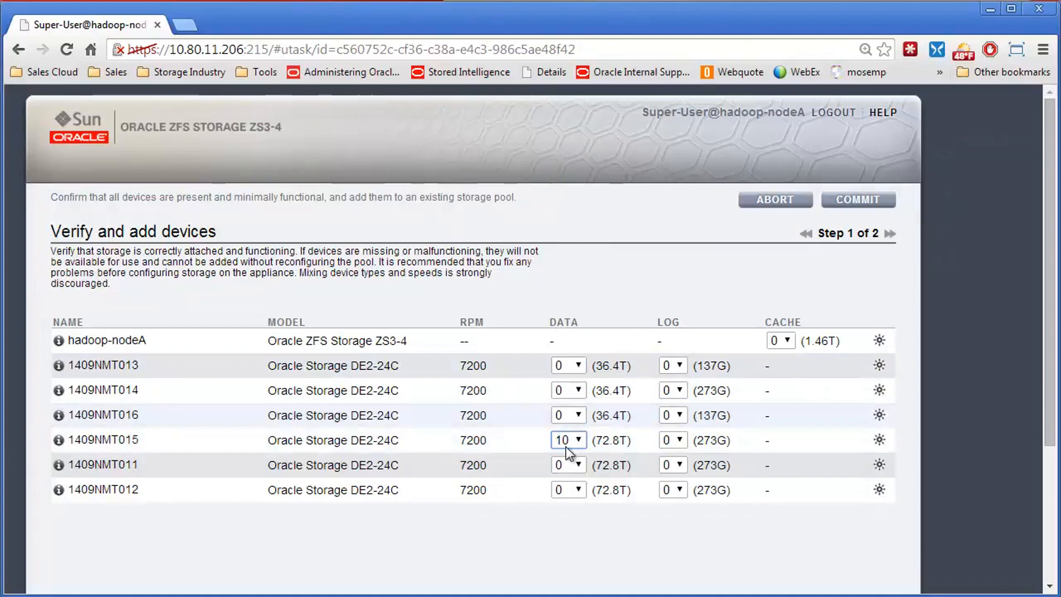
click(576, 440)
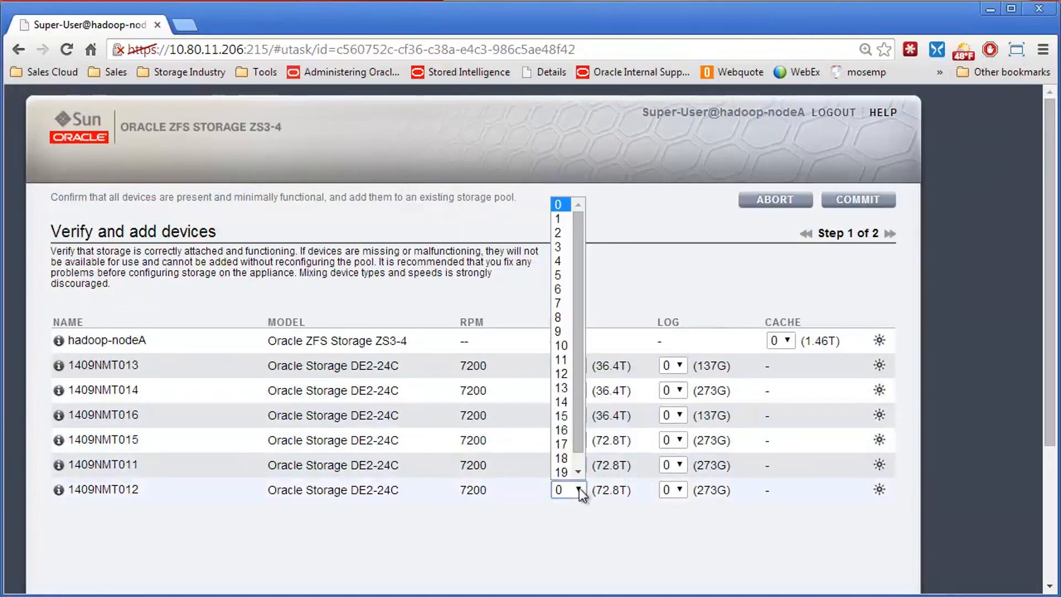
click(560, 344)
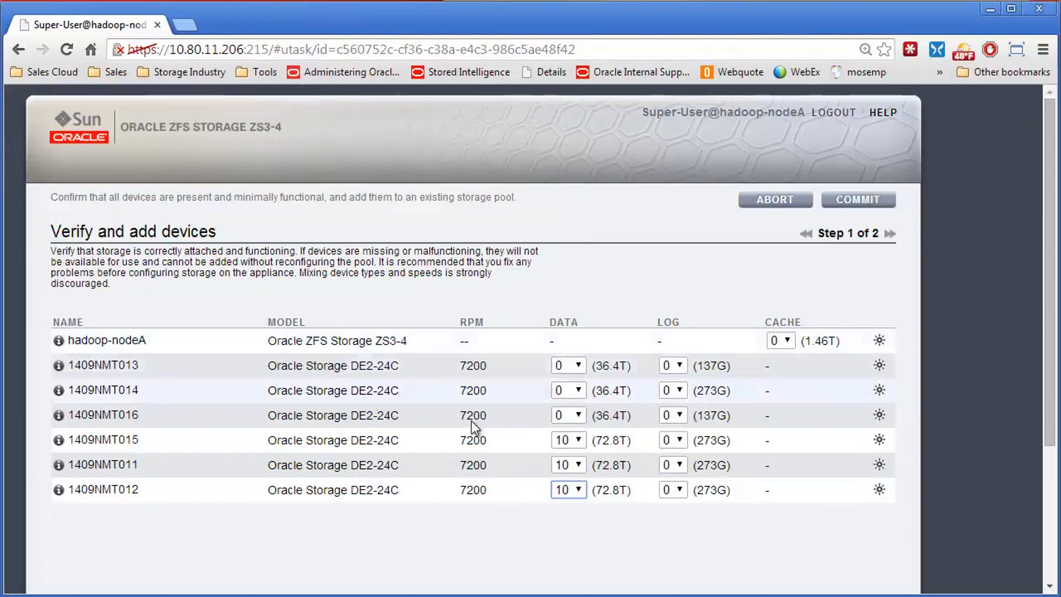
mouse_move(636, 480)
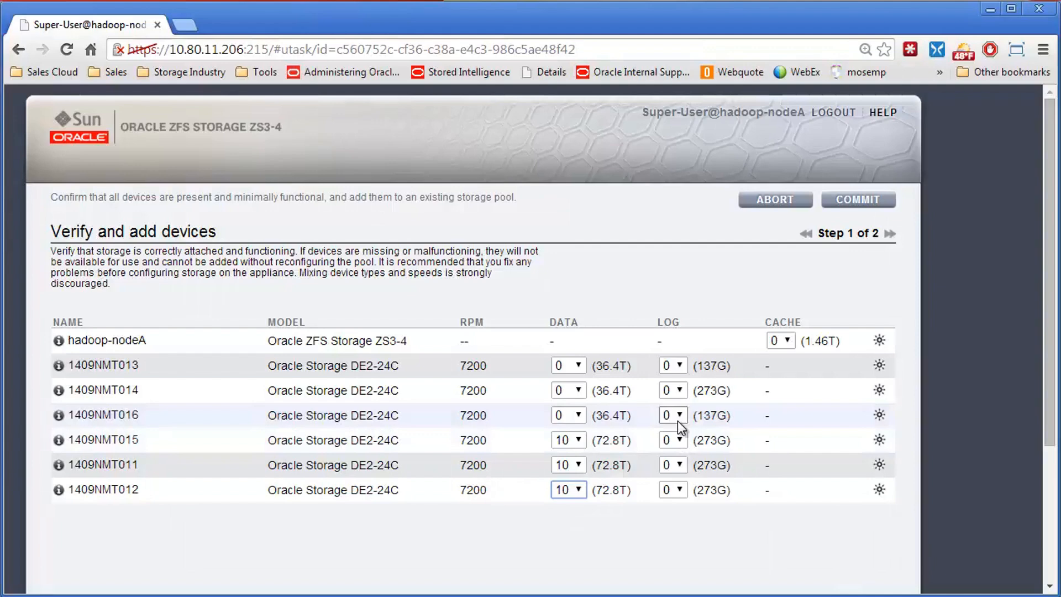
mouse_move(680, 433)
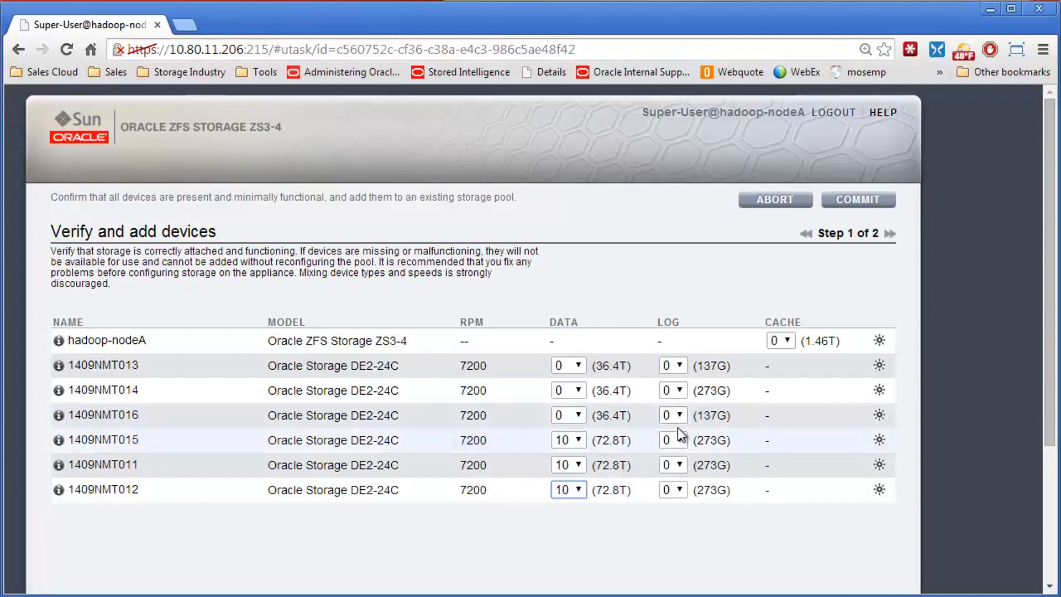
mouse_move(778, 359)
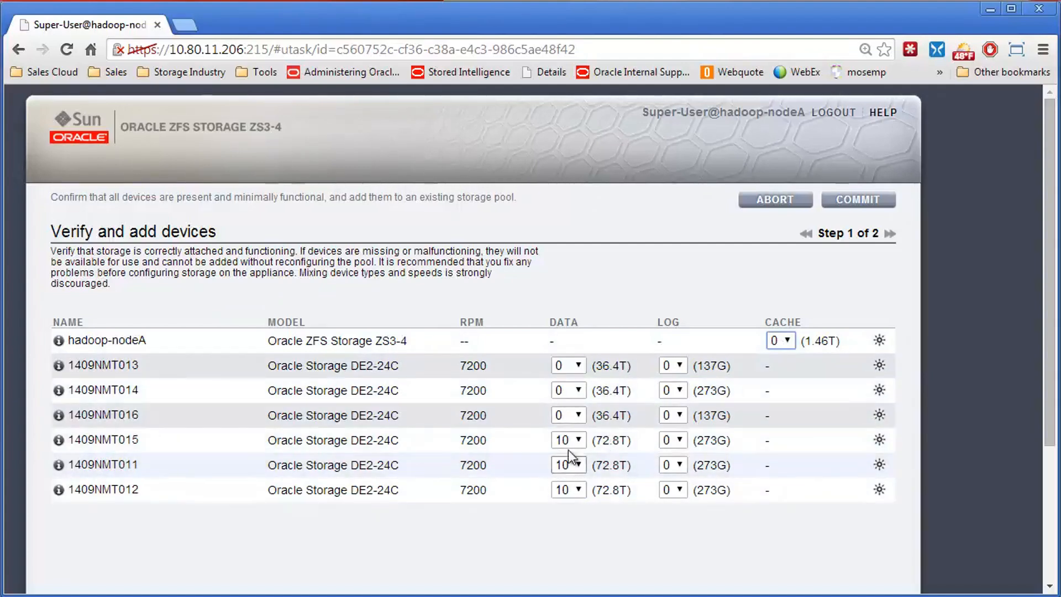
mouse_move(823, 232)
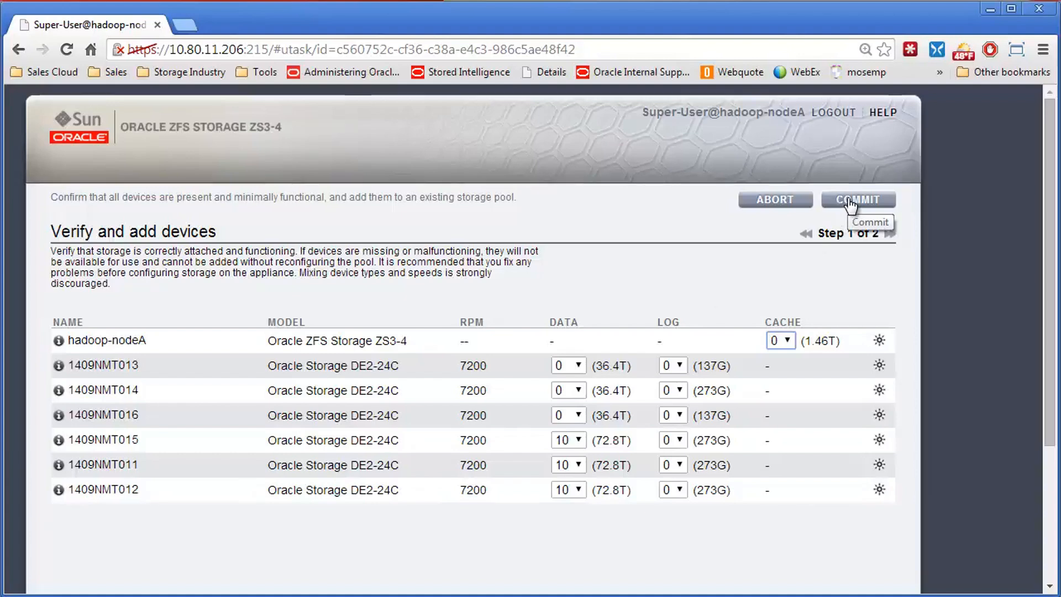
Commit the selected shelf disks and continue to Step 2, Choose Storage Profile
click(857, 199)
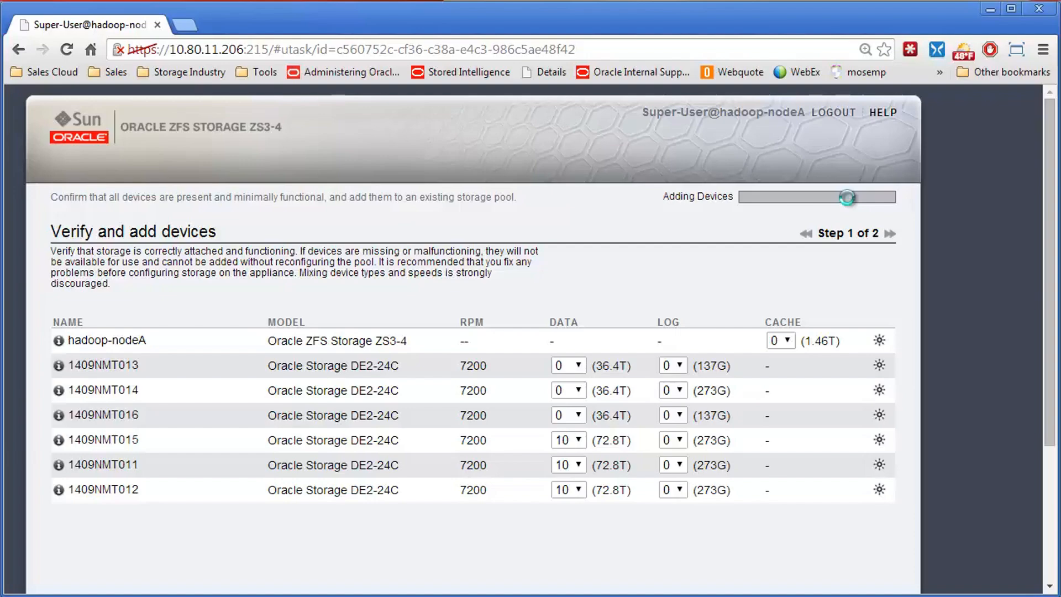
click(891, 232)
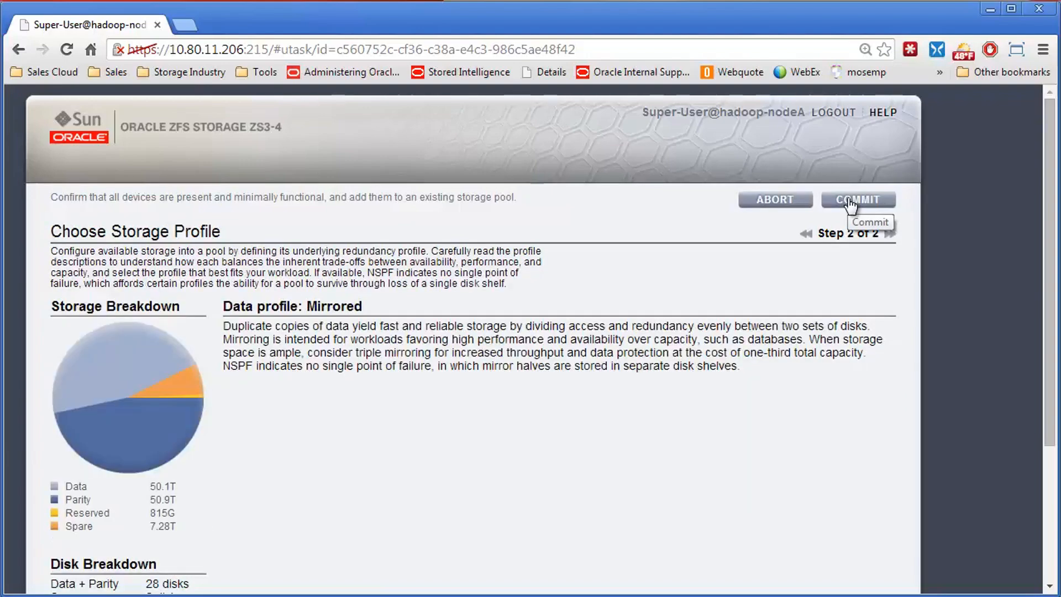
Review the Mirrored profile's storage and disk breakdown, then commit it
scroll(down, 3)
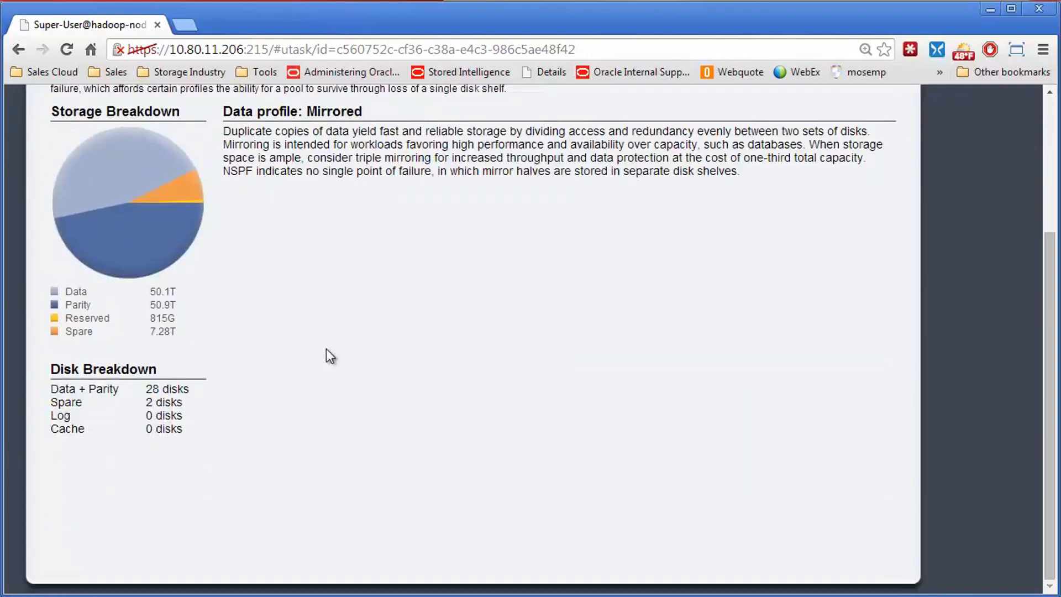
scroll(up, 3)
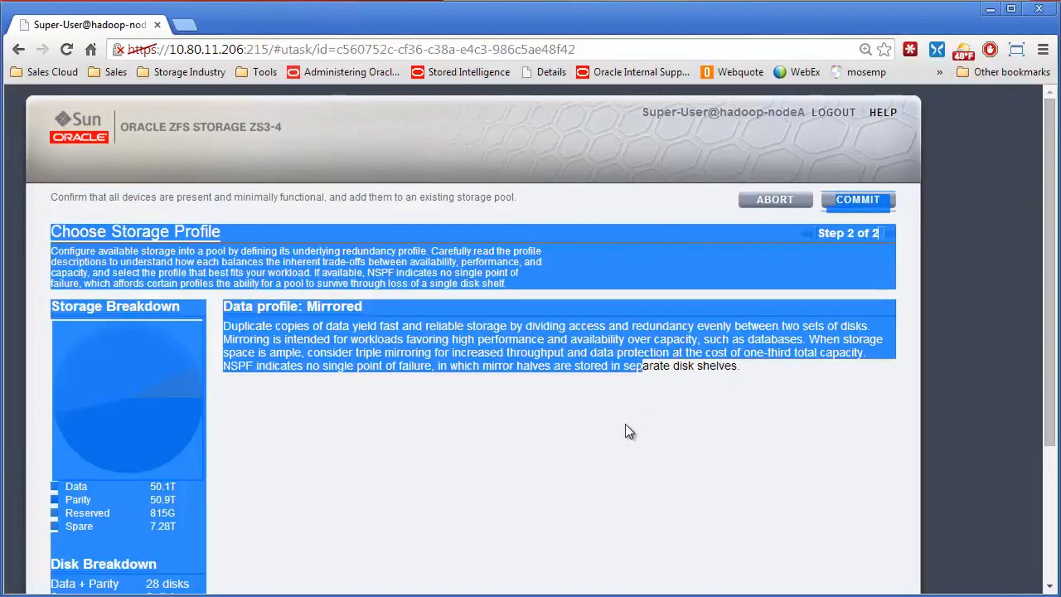
scroll(down, 3)
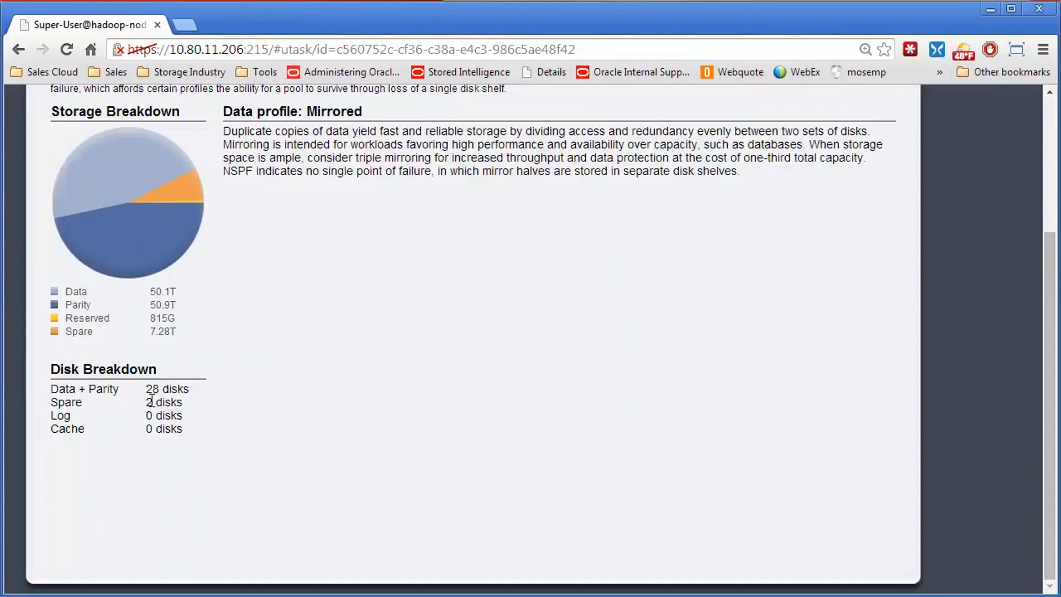
mouse_move(270, 401)
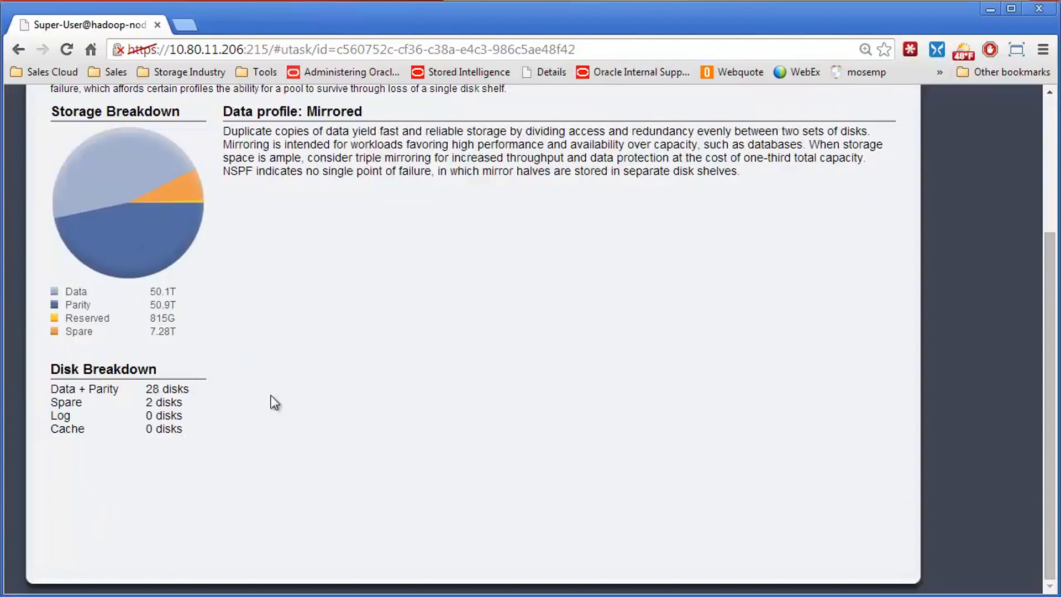
scroll(up, 3)
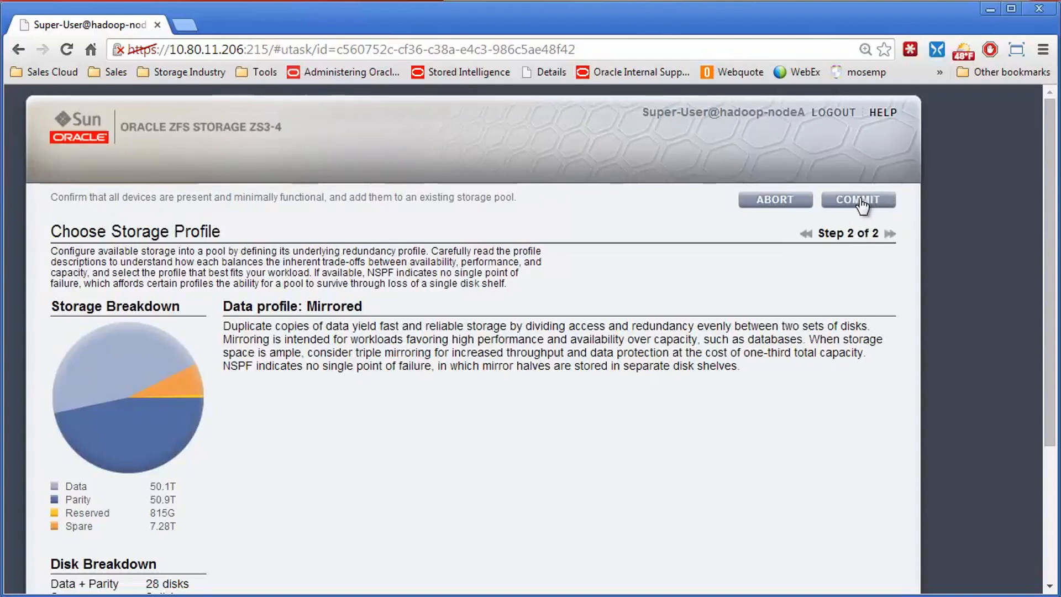
click(857, 199)
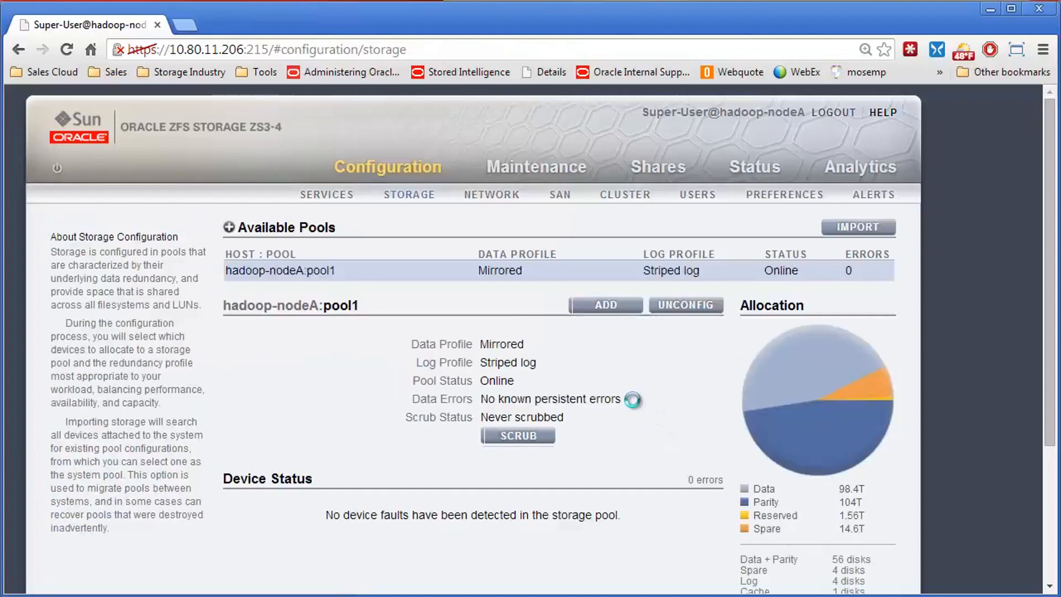
Scroll through pool1's allocation: 98.4T data, 104T parity, 4 spares, no errors
scroll(down, 3)
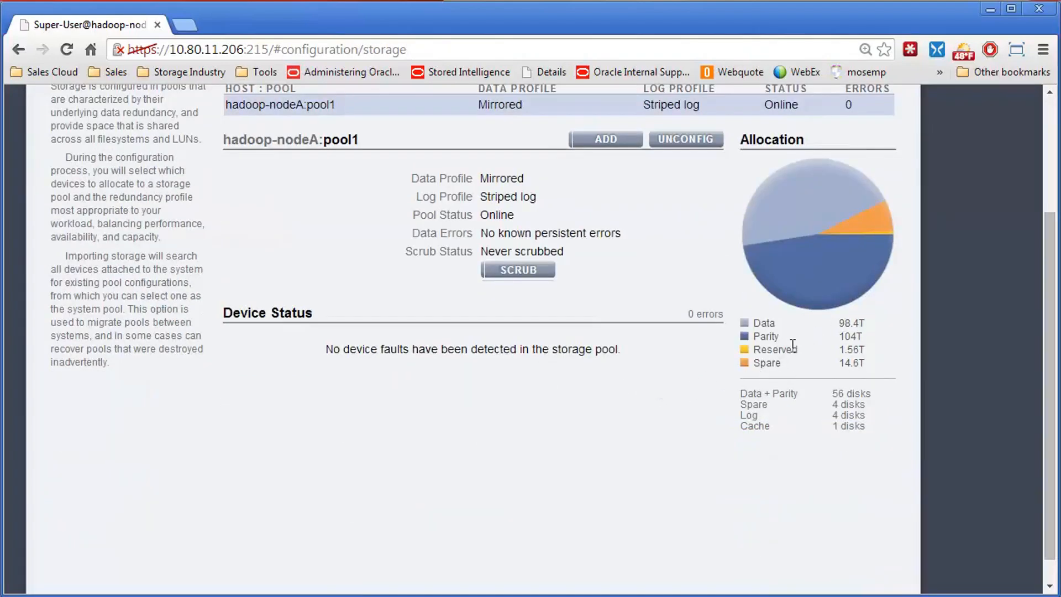
scroll(up, 3)
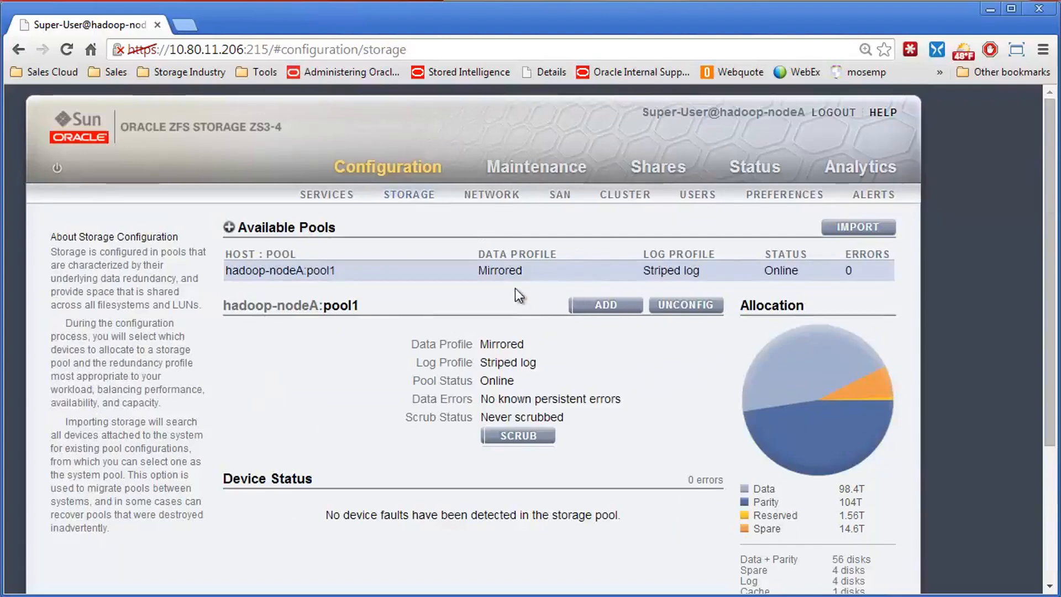
mouse_move(813, 262)
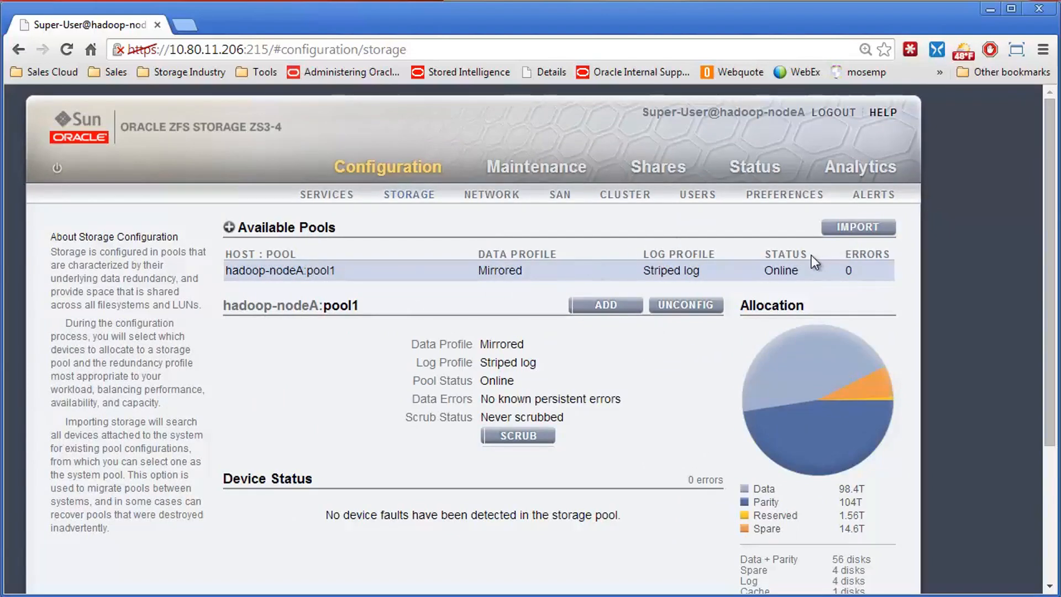
mouse_move(681, 182)
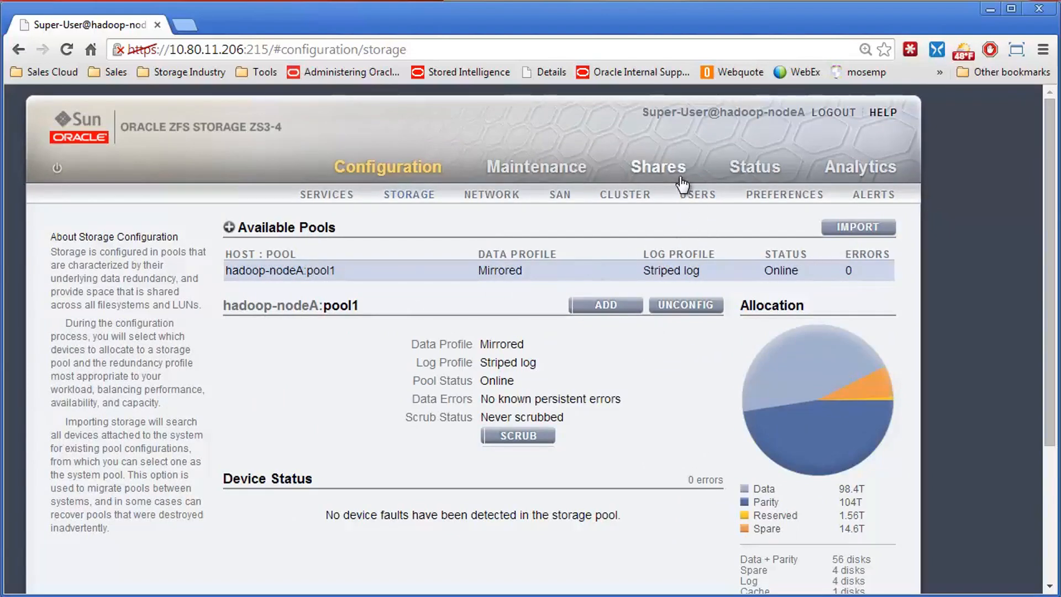
click(656, 167)
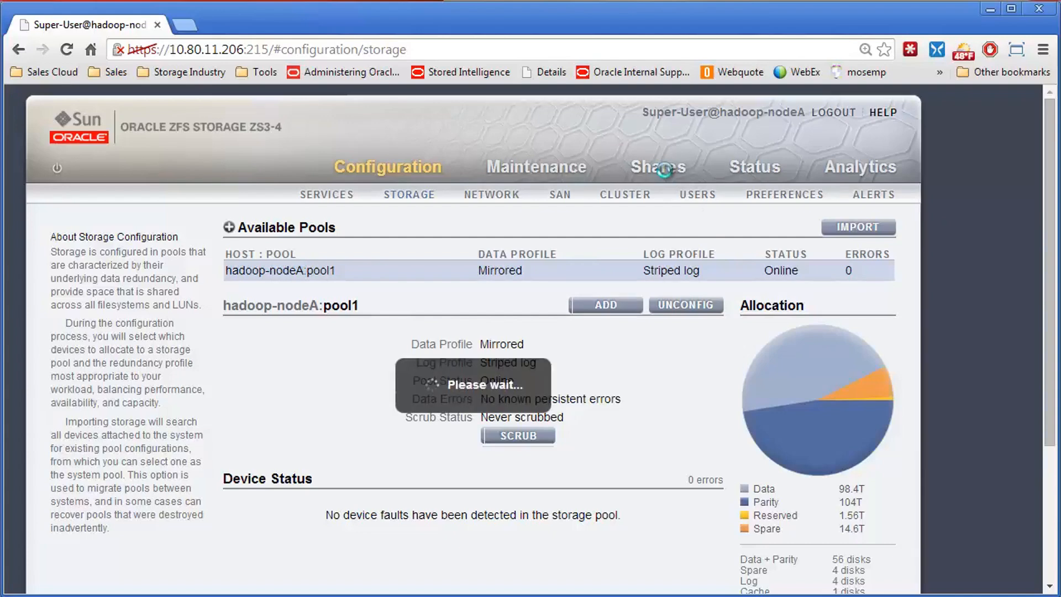
click(656, 166)
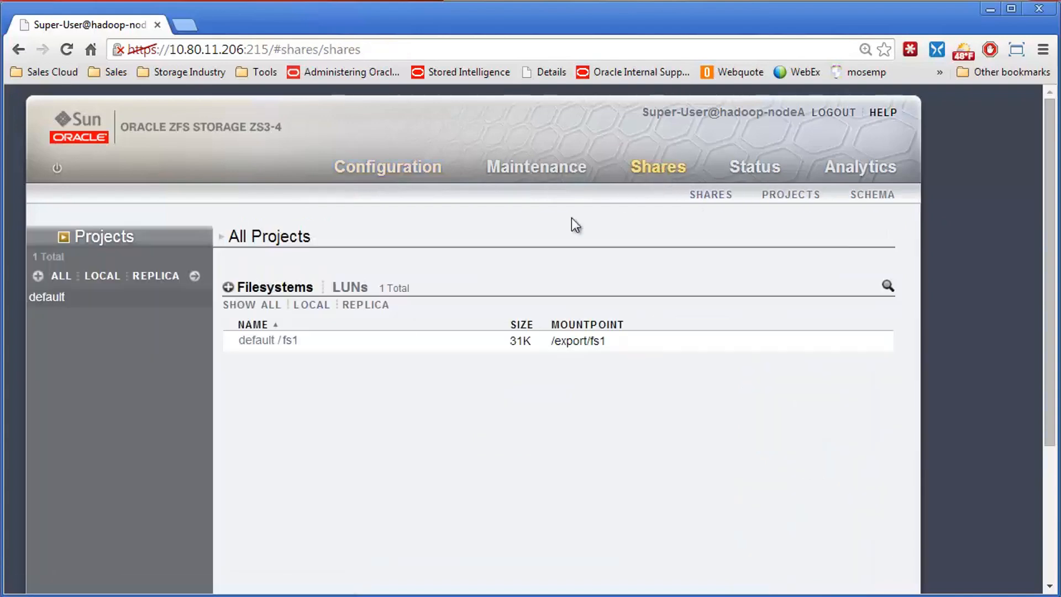
mouse_move(99, 245)
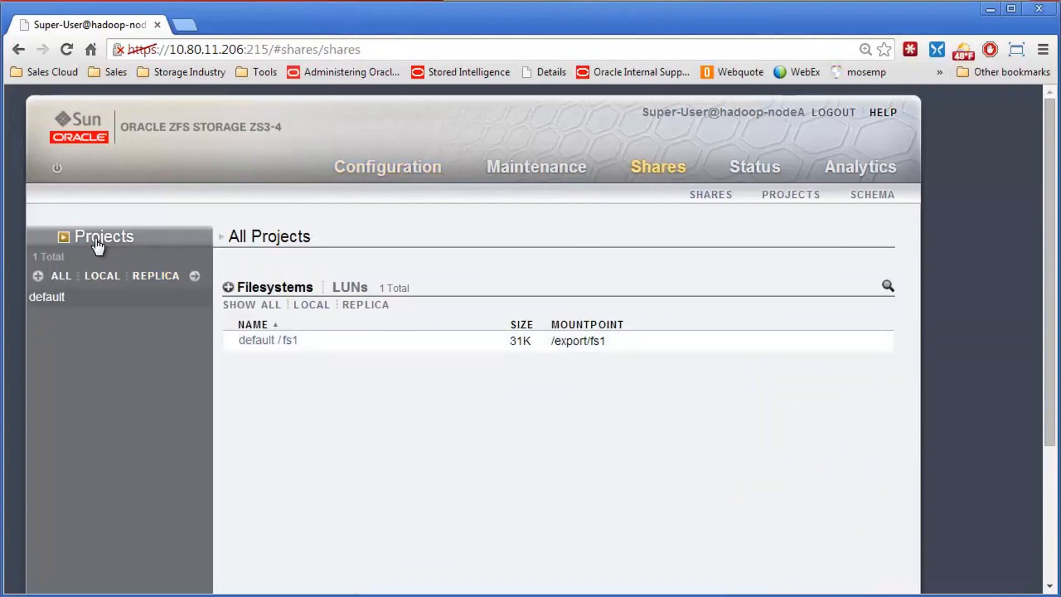
click(104, 236)
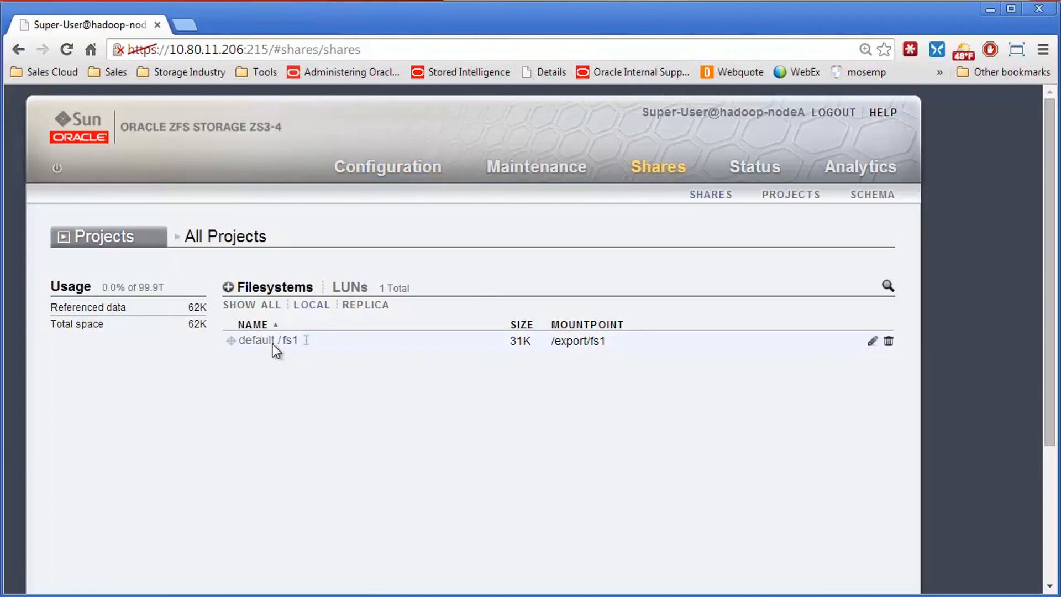
mouse_move(276, 357)
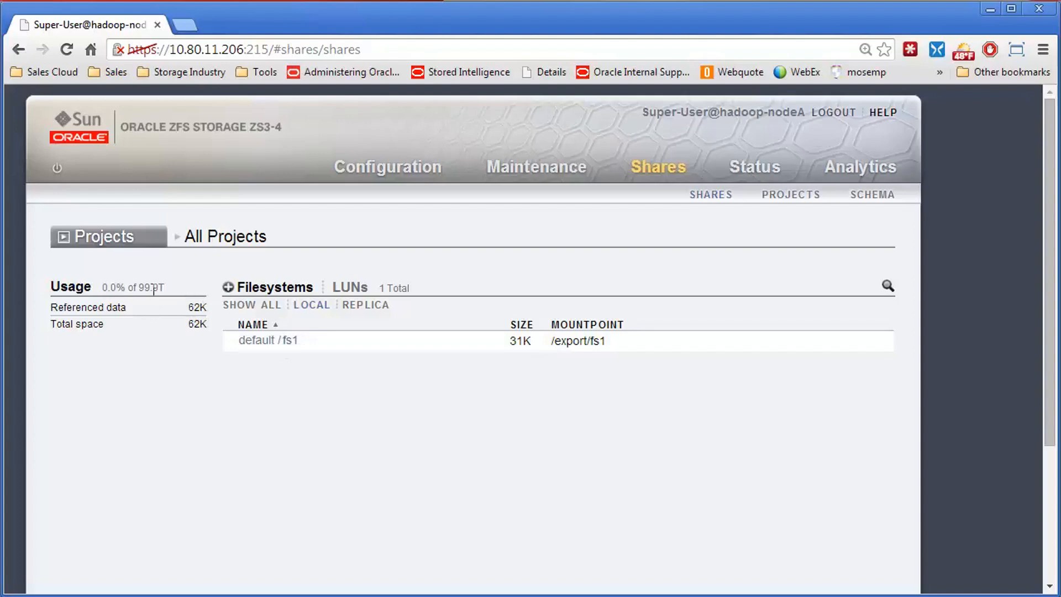
mouse_move(735, 397)
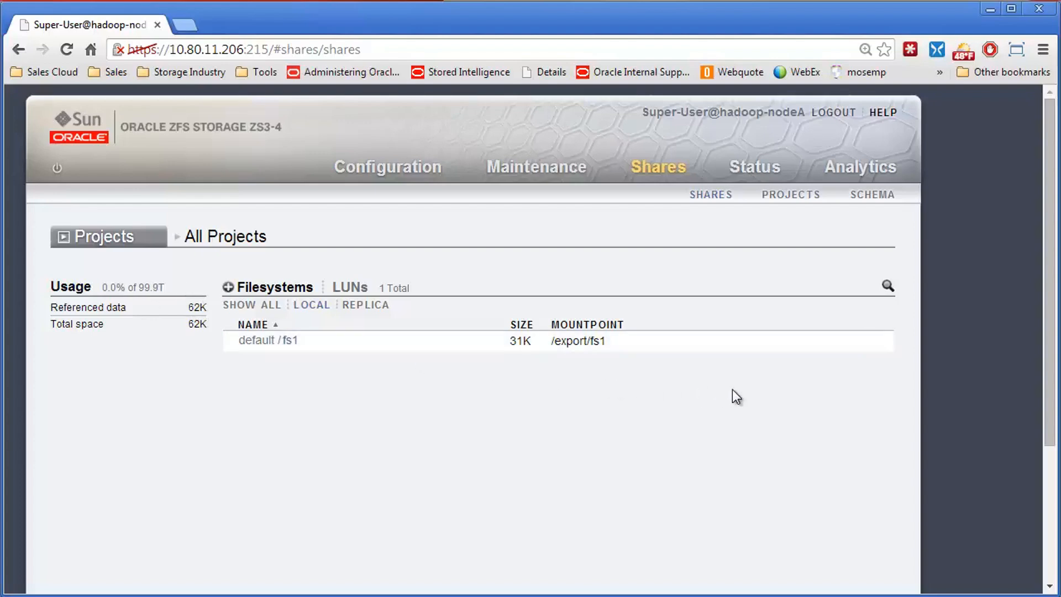
mouse_move(200, 350)
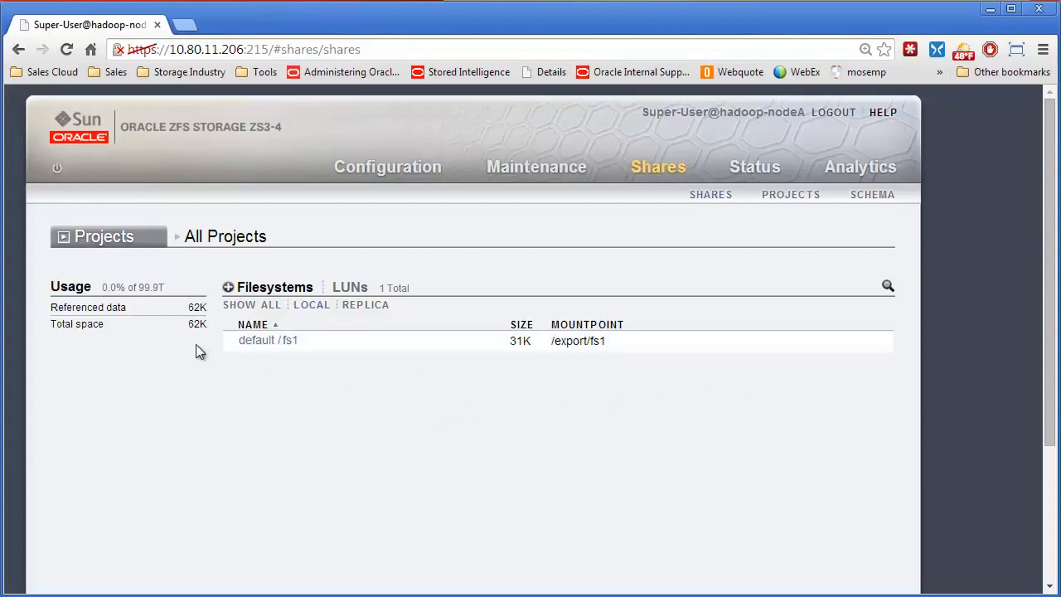
mouse_move(244, 241)
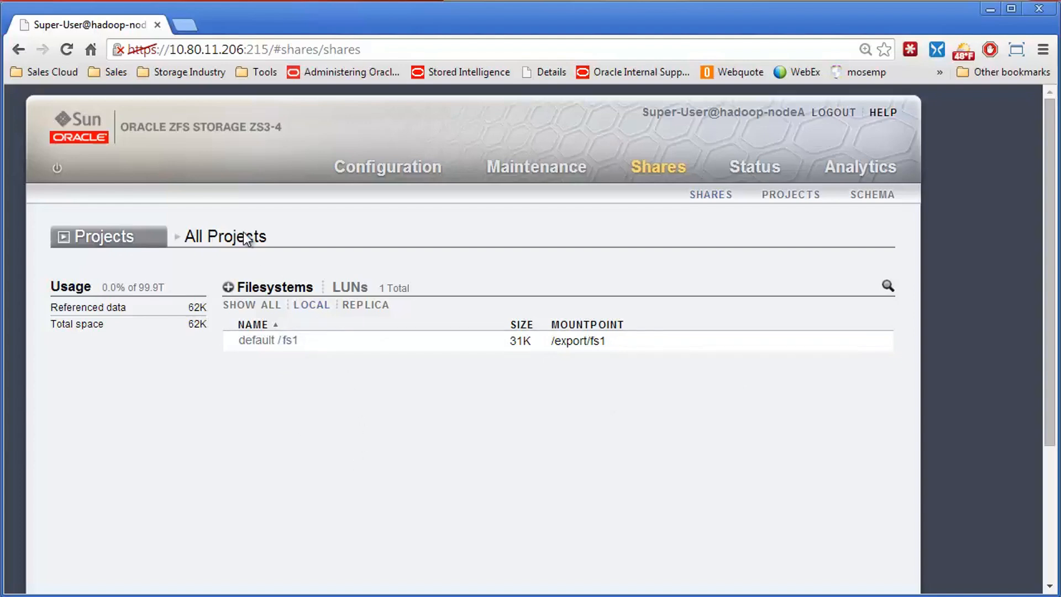
mouse_move(352, 498)
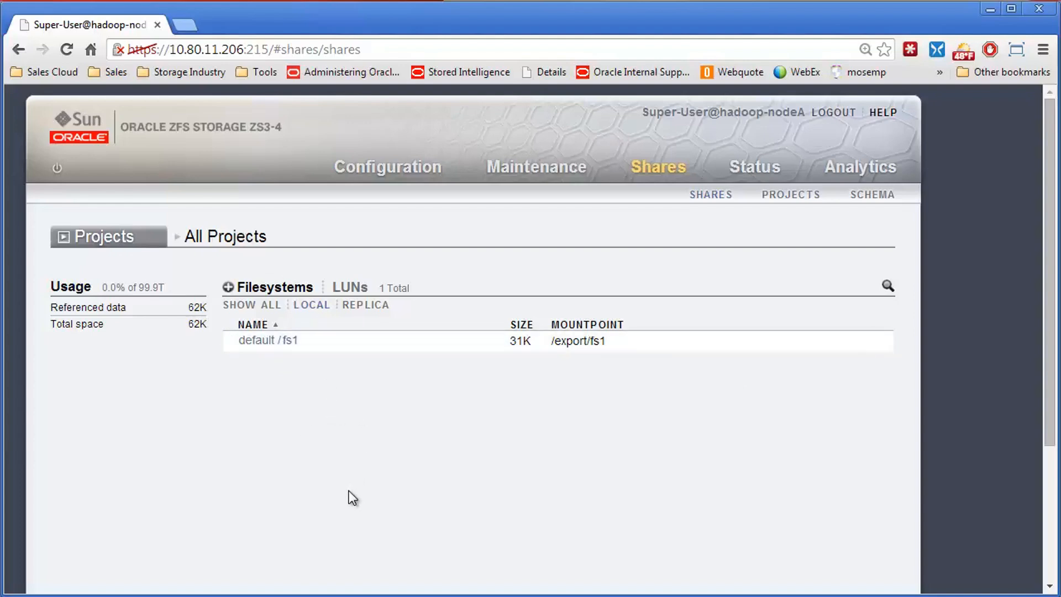
mouse_move(357, 482)
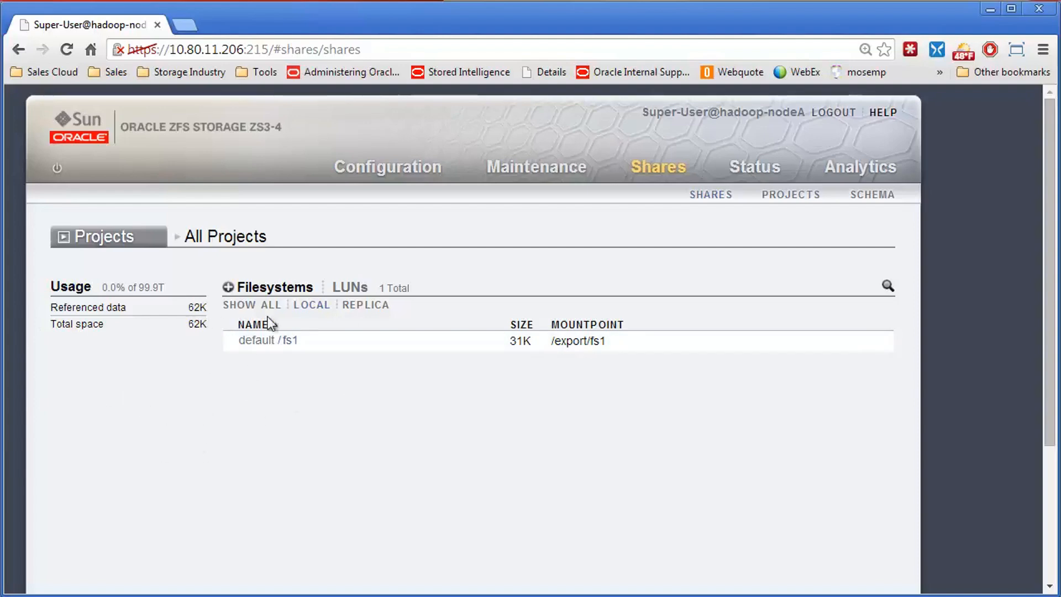
mouse_move(365, 304)
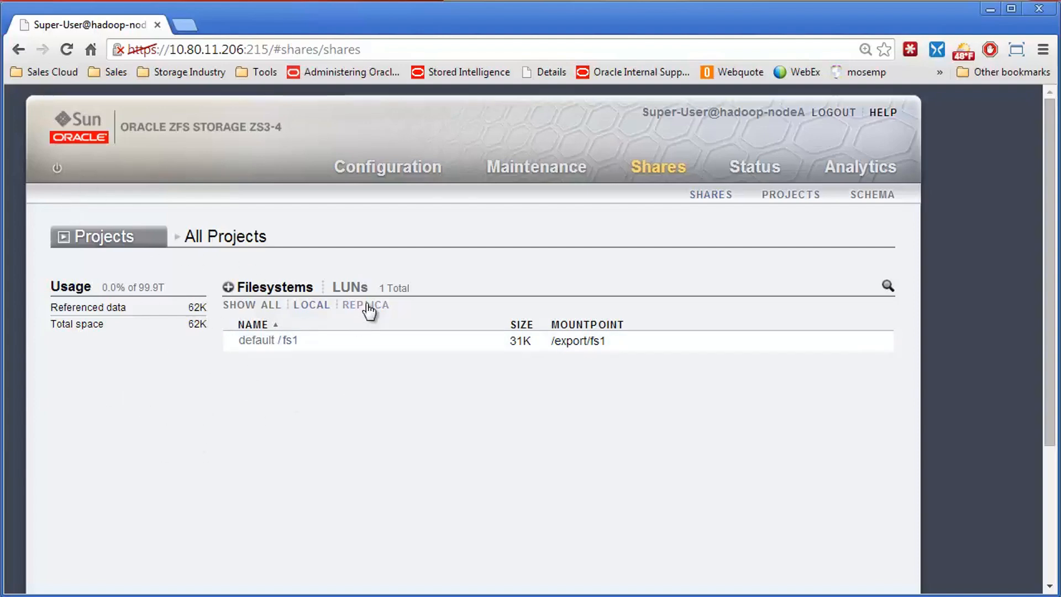
mouse_move(471, 351)
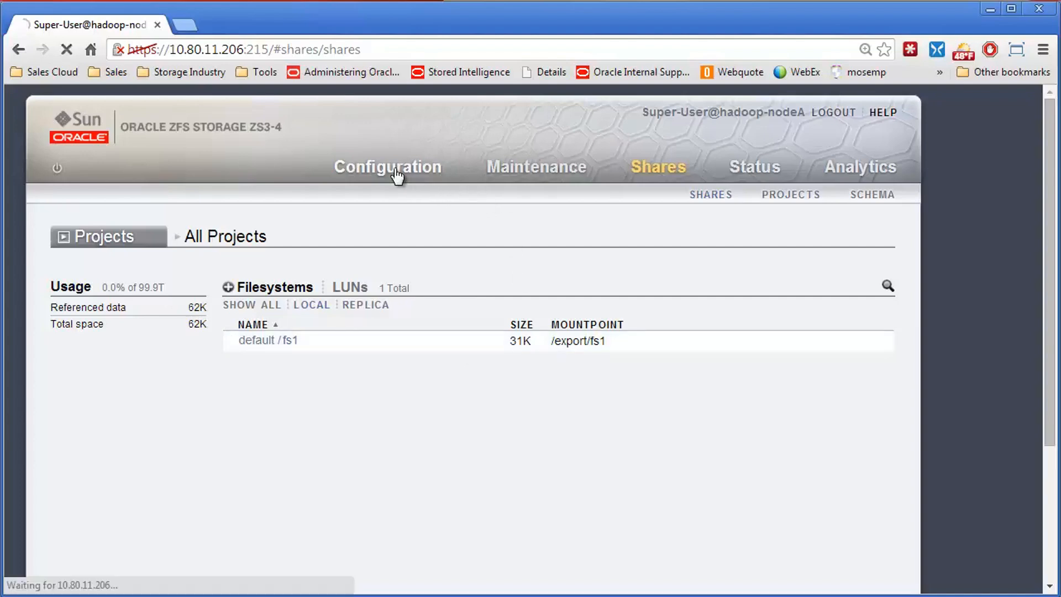
Show hadoop-nodeA:pool1's storage details: online, mirrored, 98.4T data, no faults
click(388, 167)
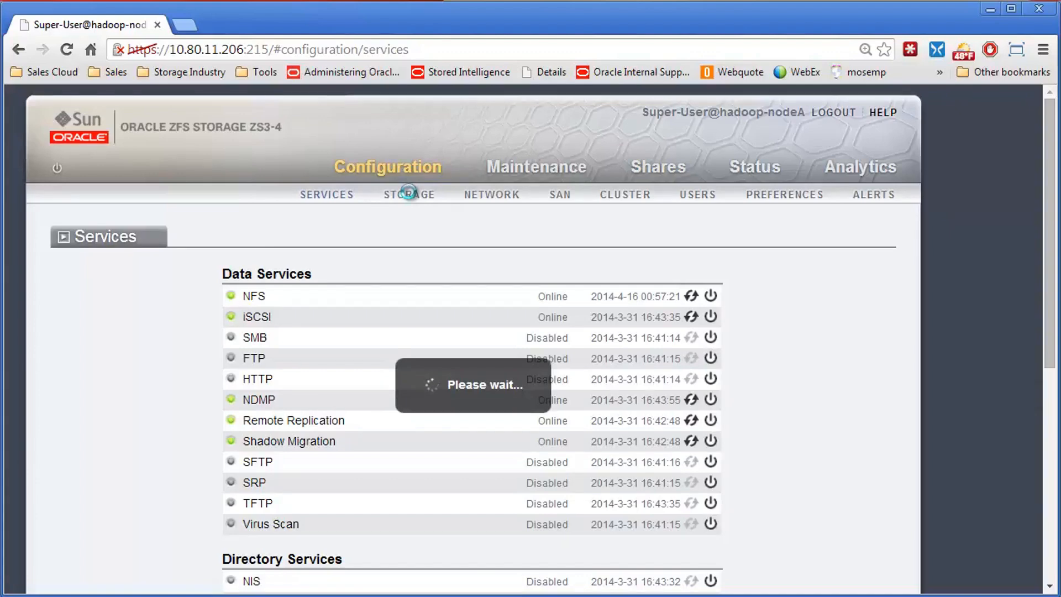
click(409, 194)
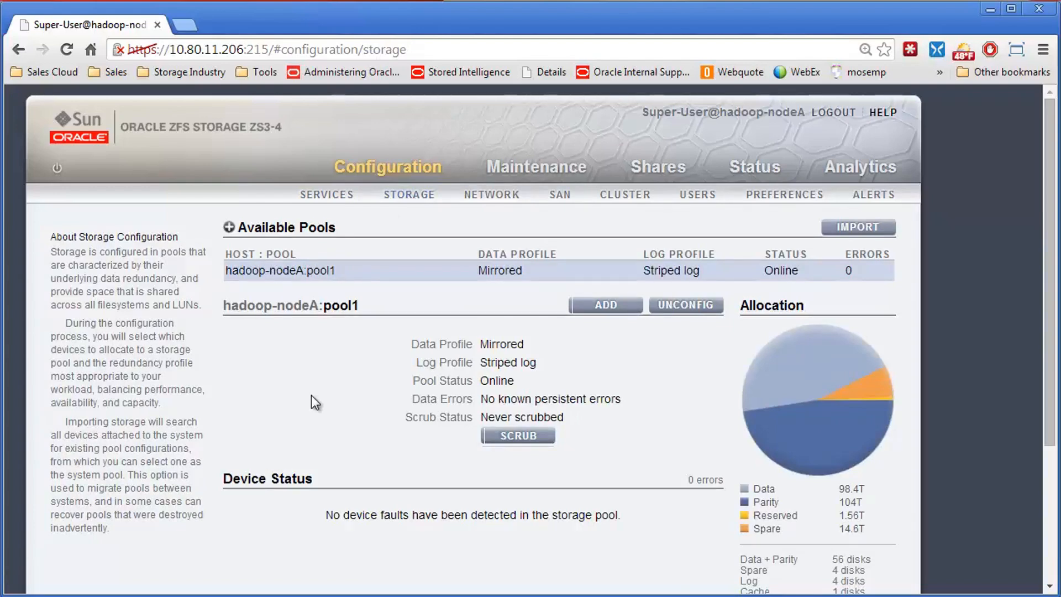
mouse_move(494, 420)
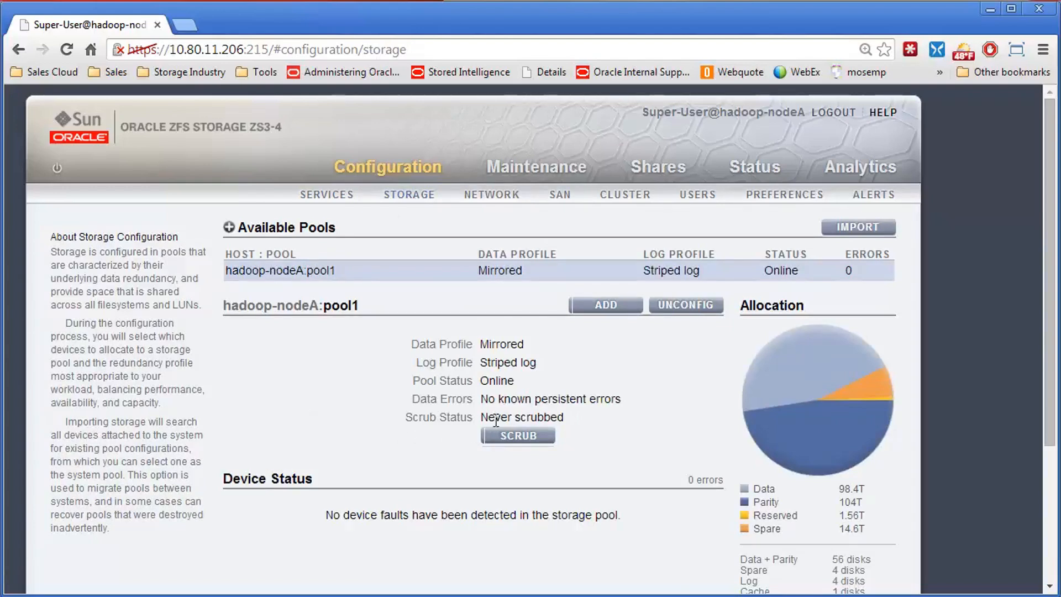
mouse_move(643, 411)
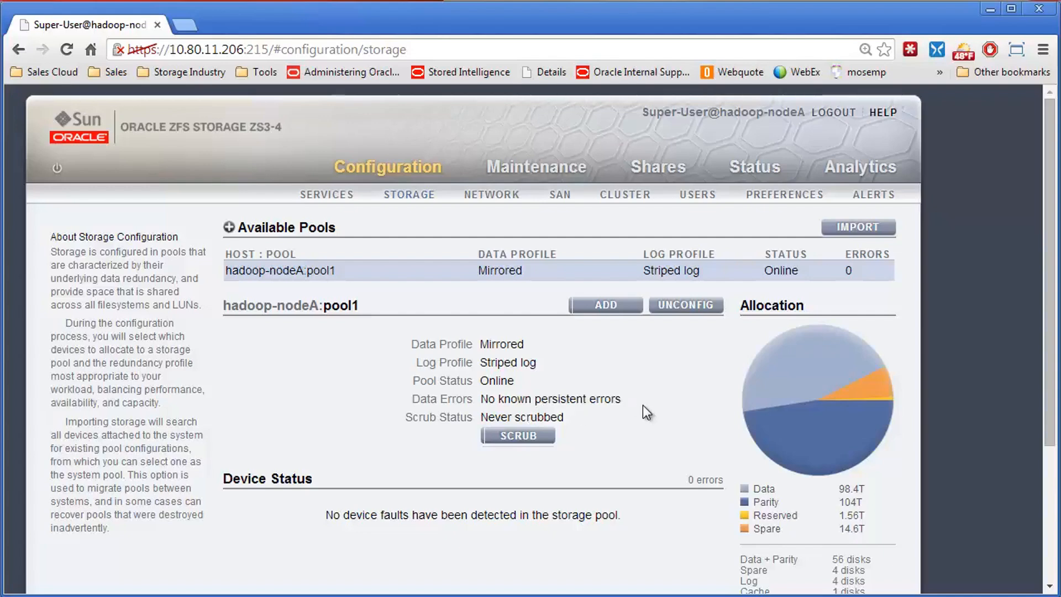
mouse_move(576, 396)
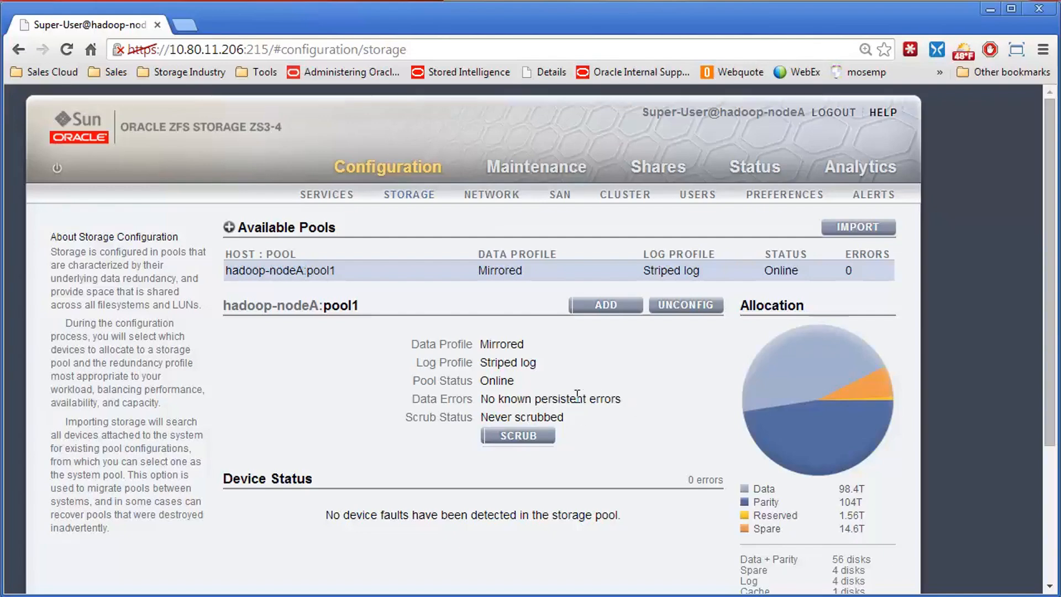
mouse_move(461, 300)
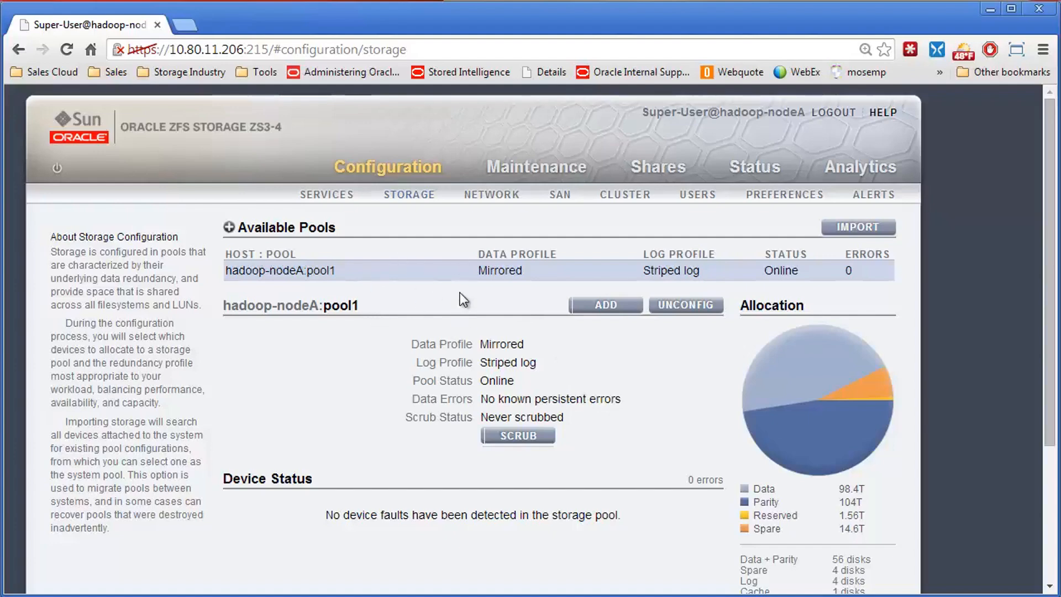
mouse_move(639, 304)
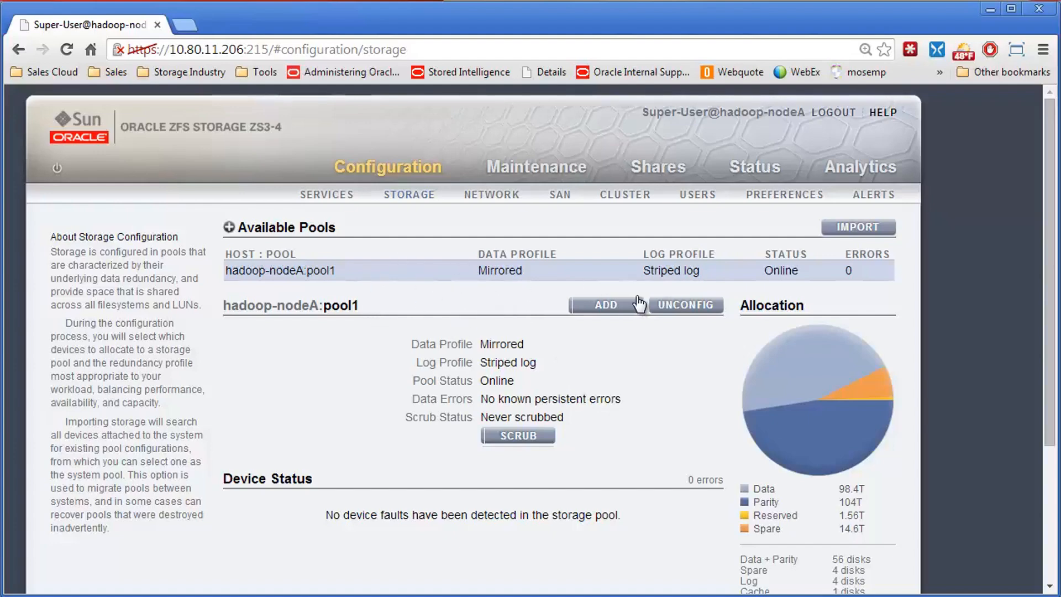
mouse_move(739, 430)
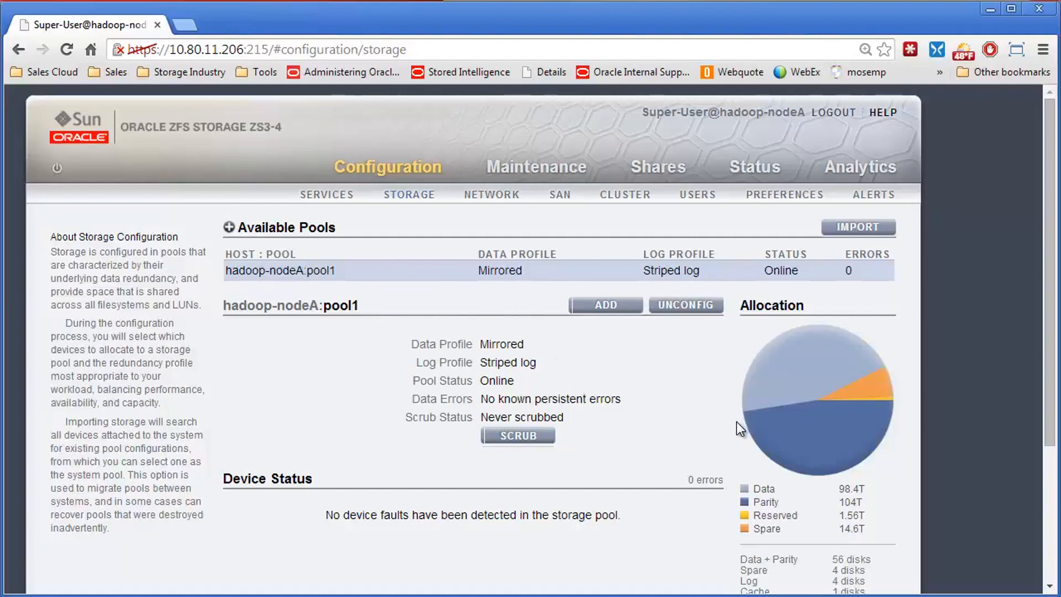
mouse_move(639, 403)
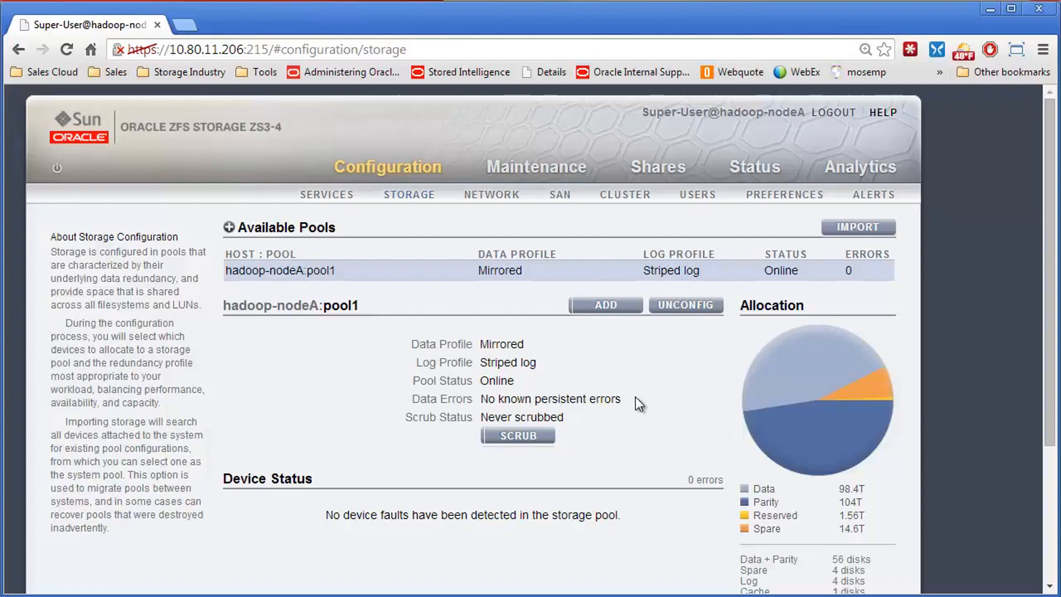
mouse_move(621, 371)
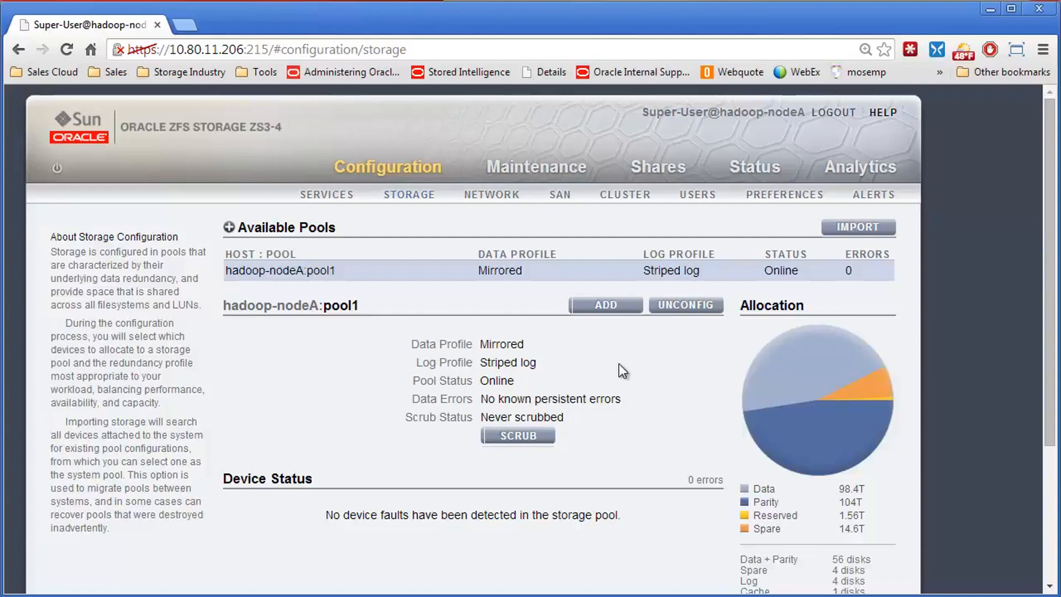
mouse_move(629, 404)
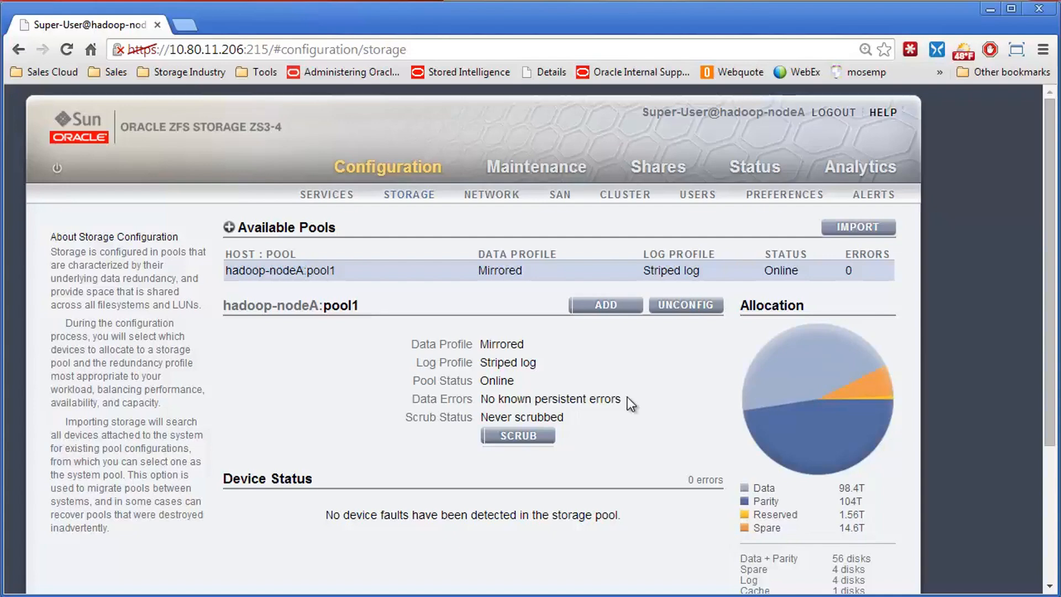
click(536, 167)
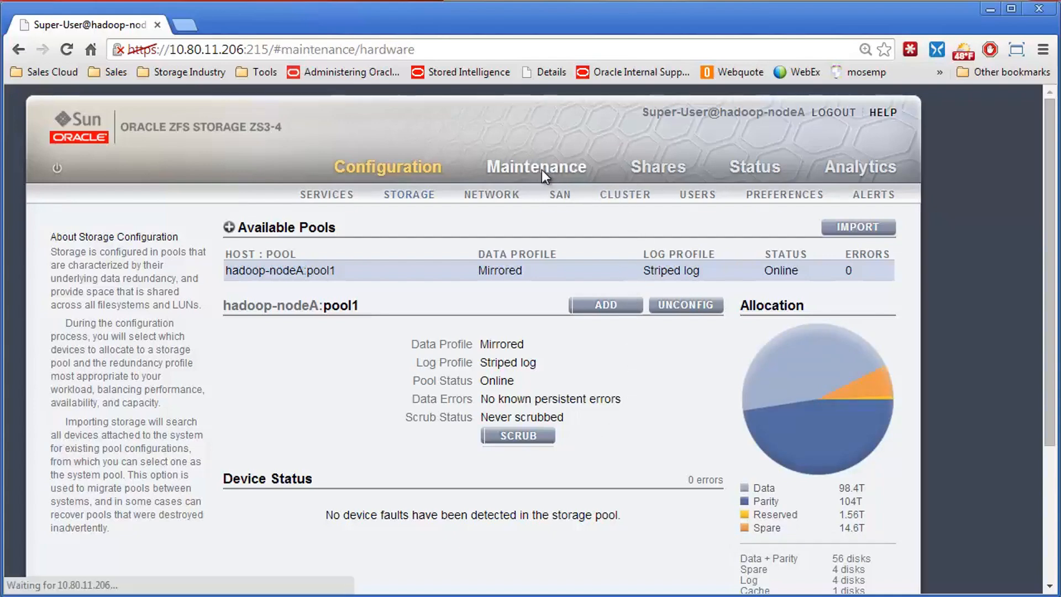
Show hadoop-nodeA's hardware overview listing its six DE2-24C disk shelves
click(535, 166)
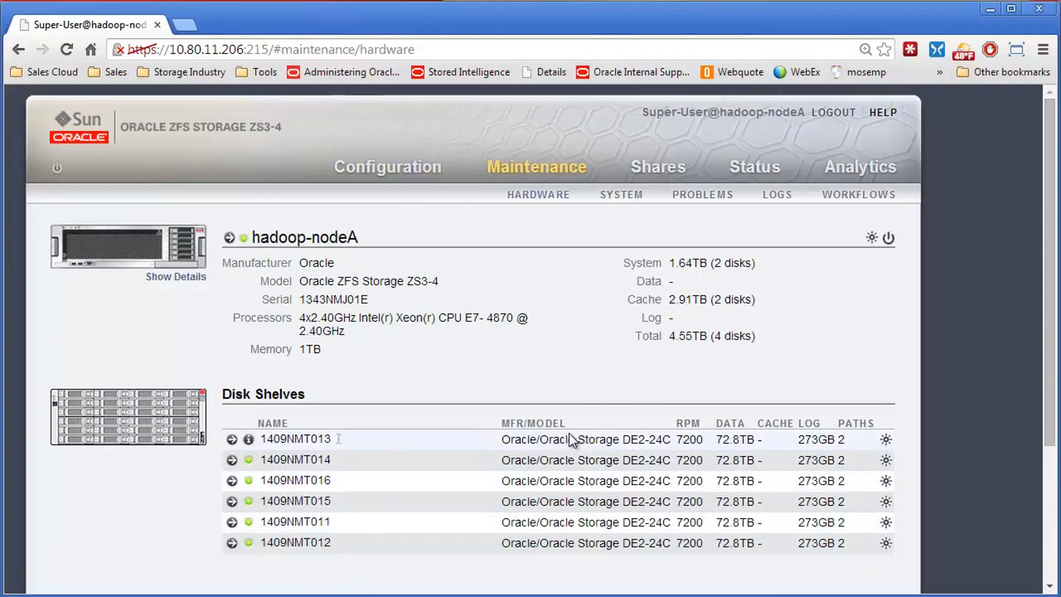
mouse_move(534, 518)
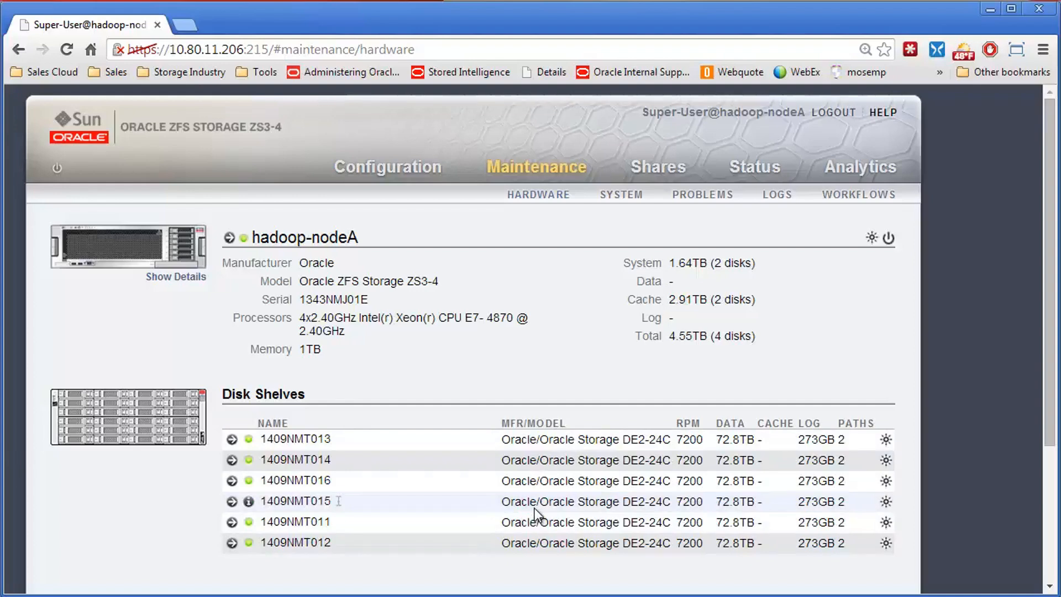
mouse_move(534, 488)
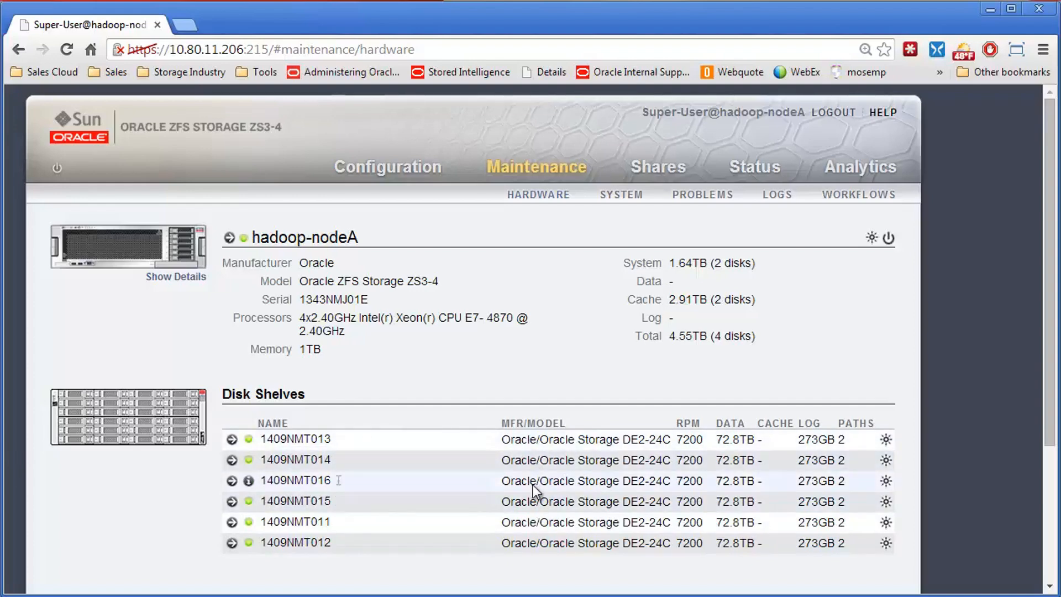
mouse_move(558, 542)
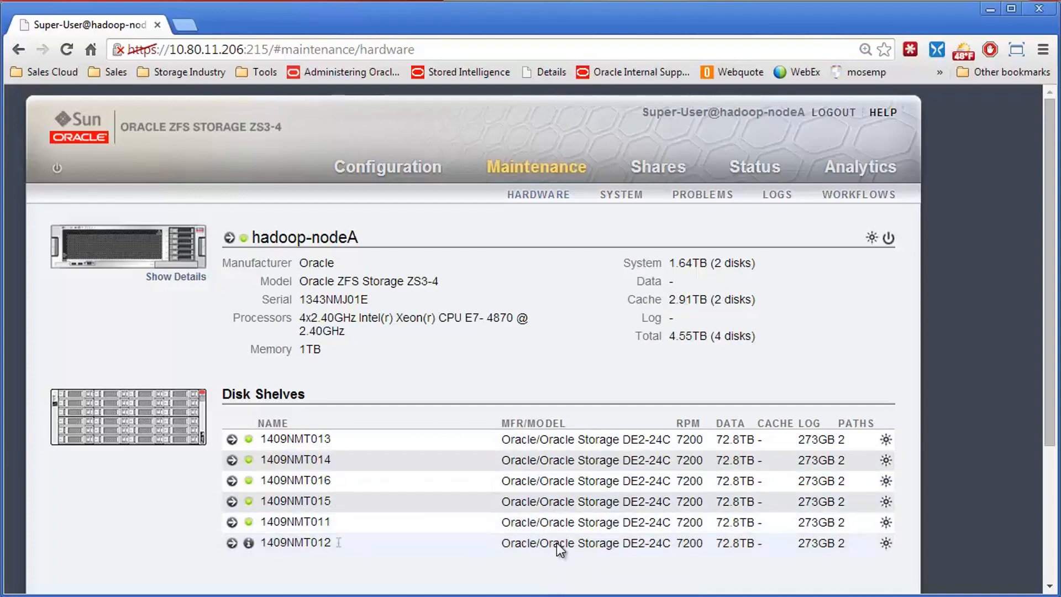
mouse_move(400, 166)
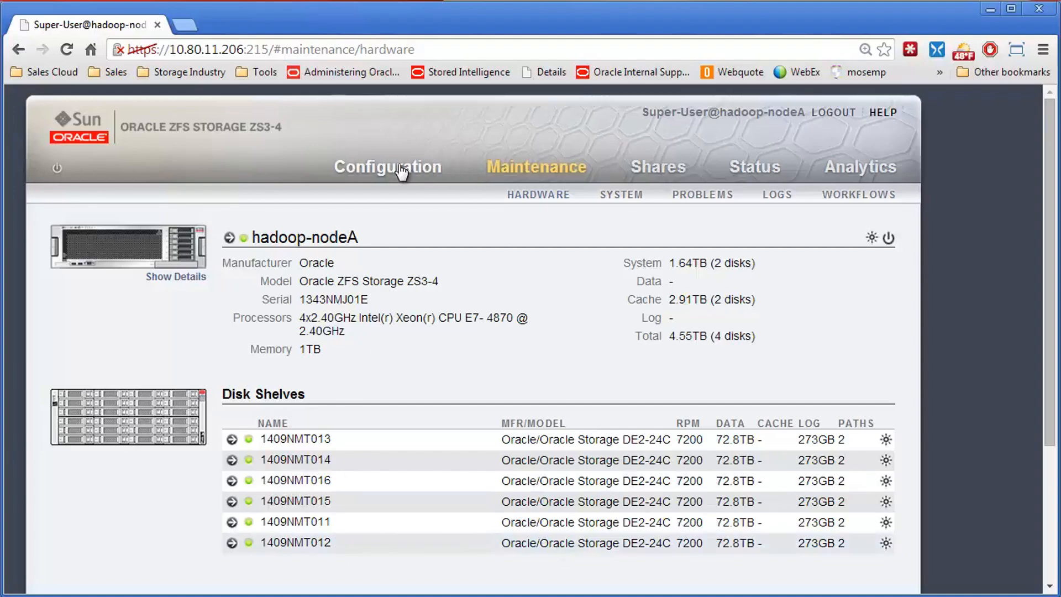